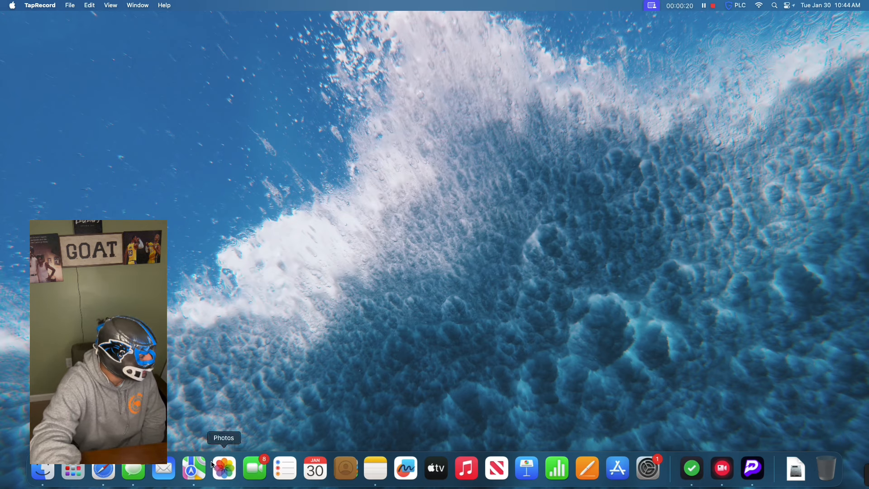
# Launch Action Network from the Dock and open the Northern Illinois at Central Michigan odds page
pyautogui.click(103, 469)
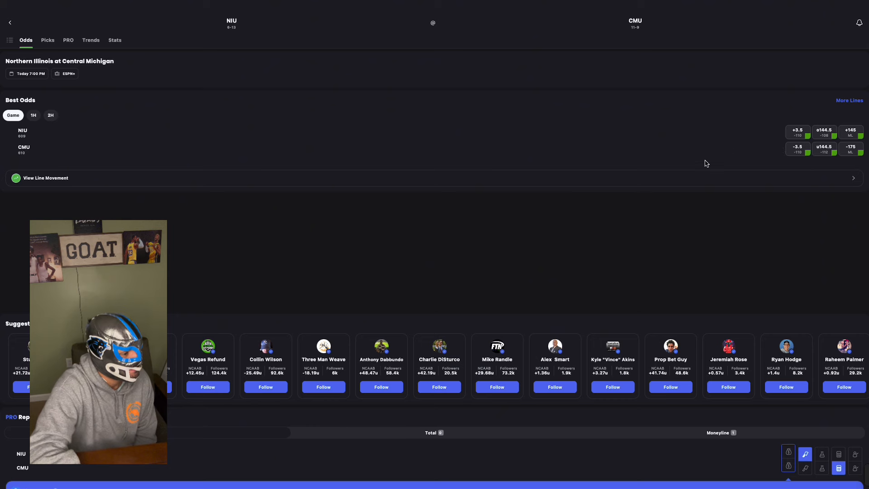
# Show Central Michigan's spread line movement, from -3.5 to -5.5 and back to -3.5
pyautogui.click(850, 148)
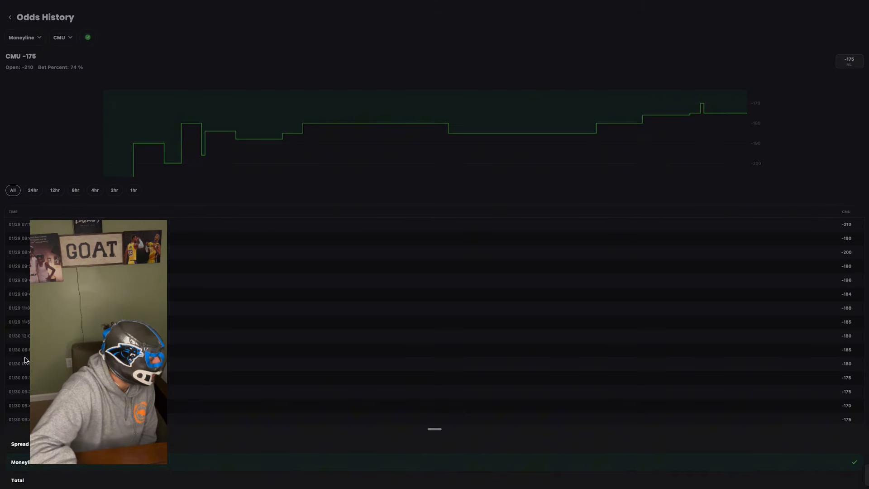
pyautogui.click(24, 37)
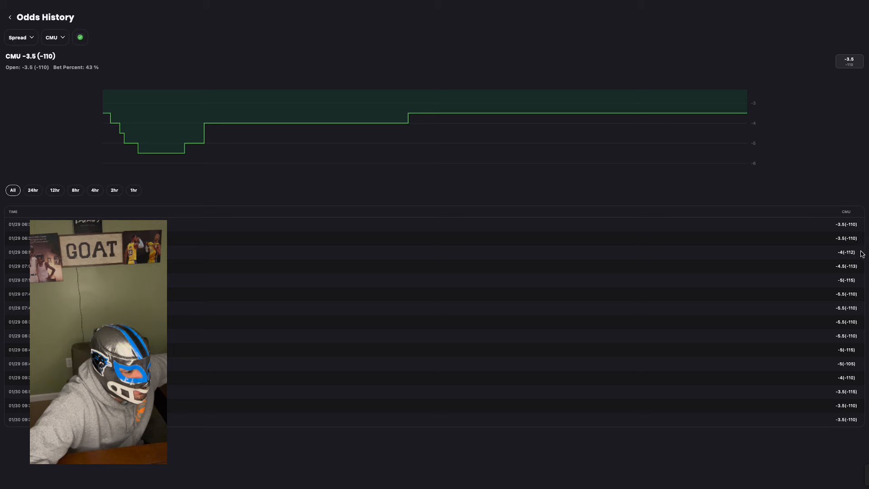
pyautogui.moveTo(847, 277)
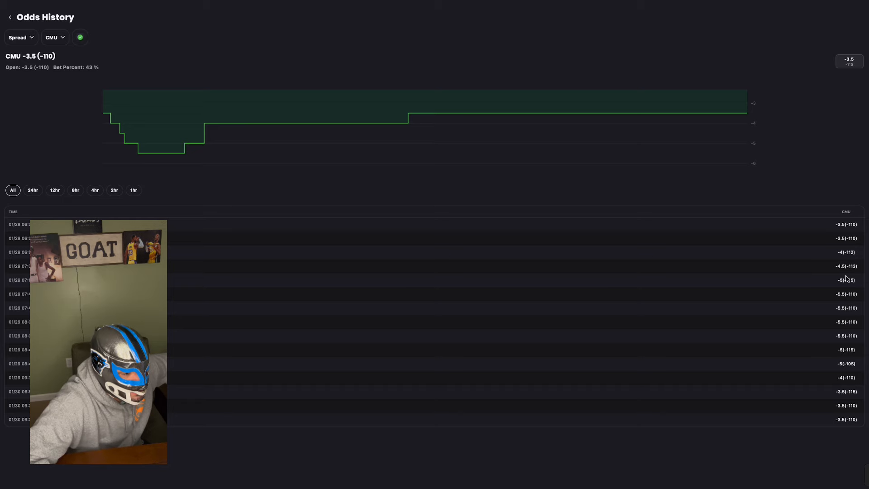
pyautogui.moveTo(849, 227)
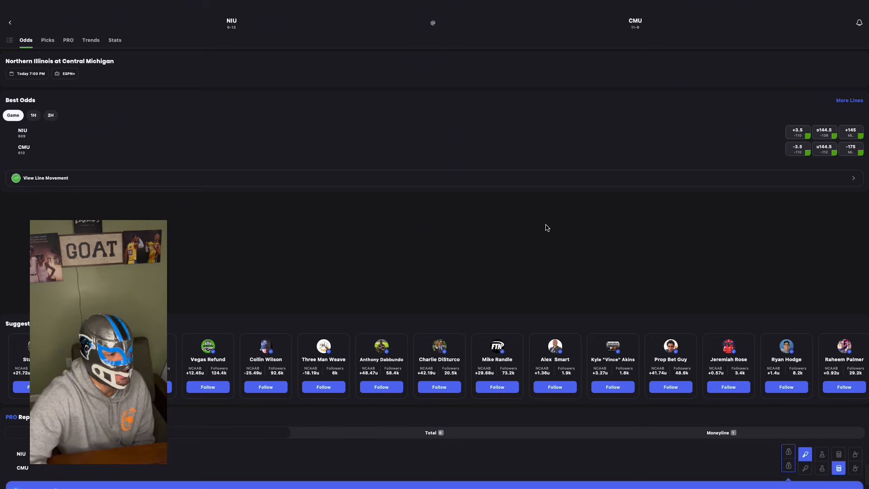
pyautogui.moveTo(793, 203)
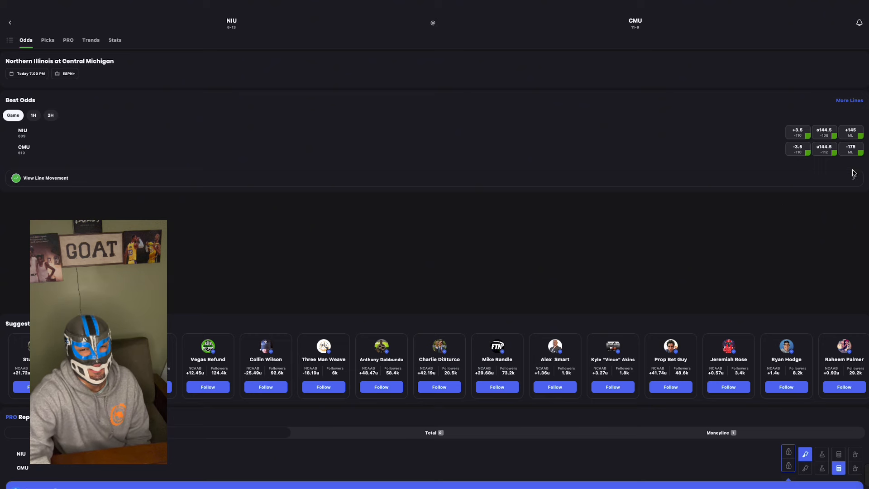
# Show the game's spread betting splits in the PRO Report
pyautogui.scroll(-3)
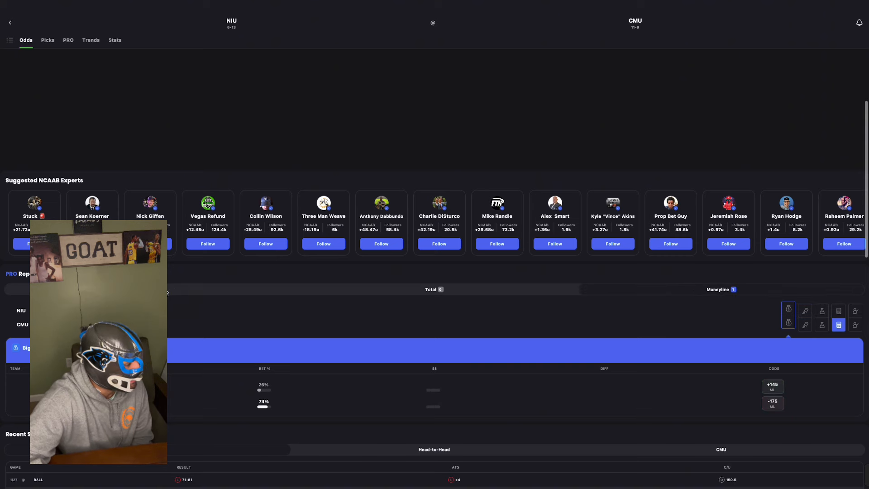
pyautogui.click(805, 311)
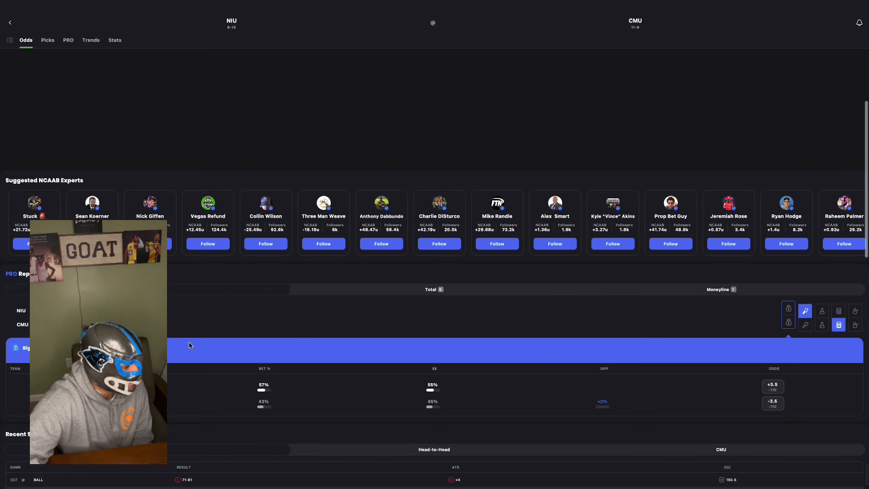
pyautogui.moveTo(408, 302)
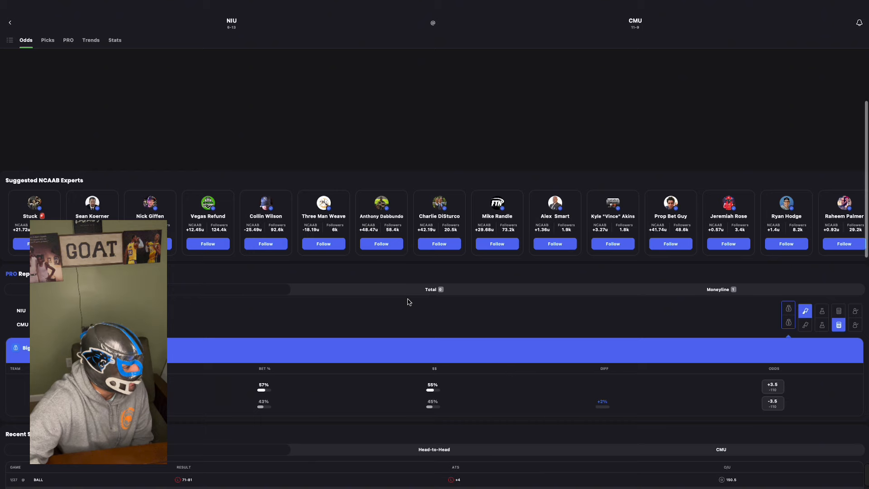
pyautogui.click(47, 40)
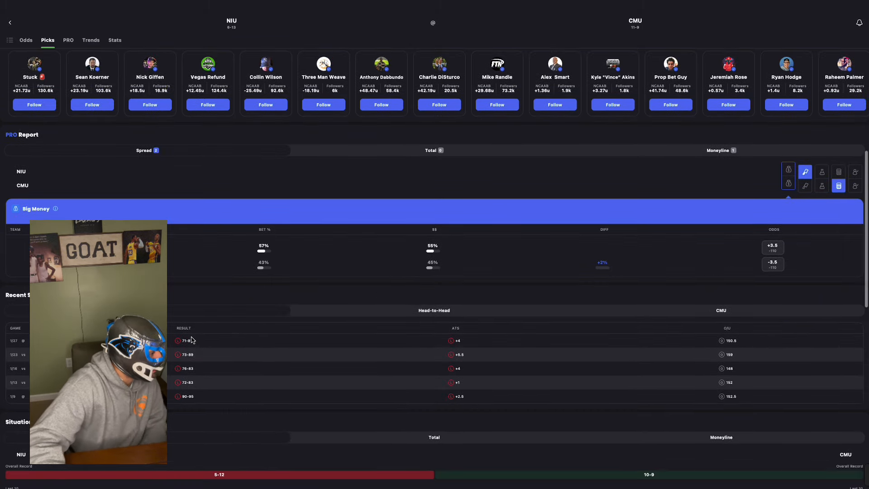
pyautogui.moveTo(200, 349)
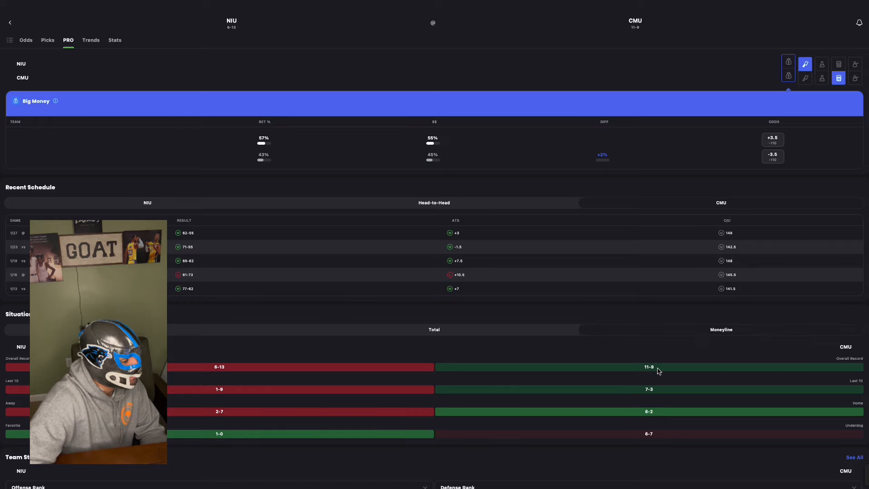
# Check the team stats rankings and head-to-head results between the two teams
pyautogui.click(91, 40)
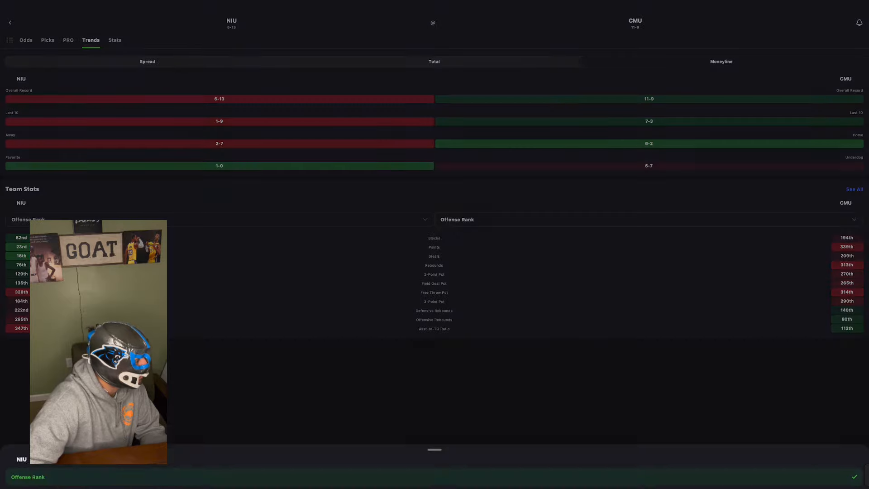
pyautogui.click(25, 40)
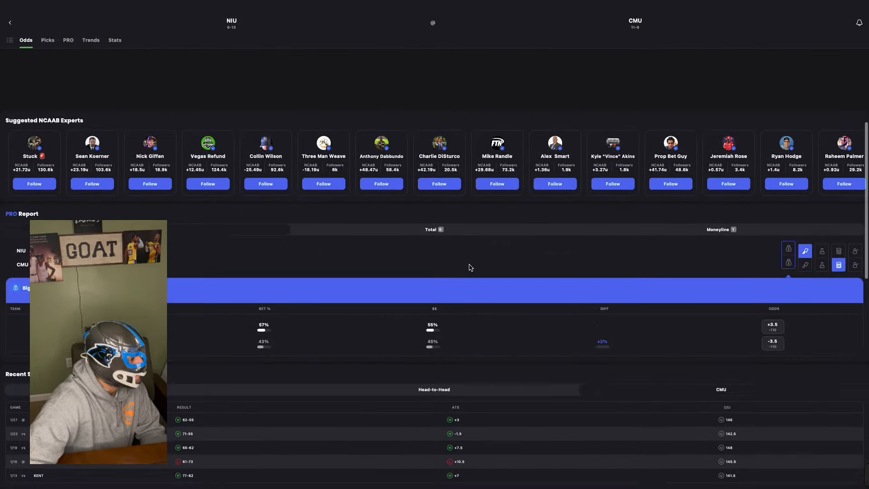
pyautogui.click(47, 40)
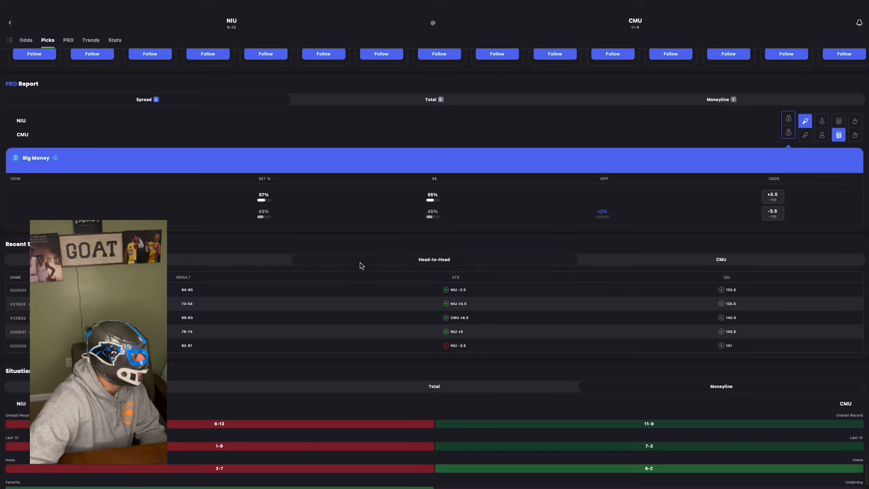
pyautogui.click(25, 40)
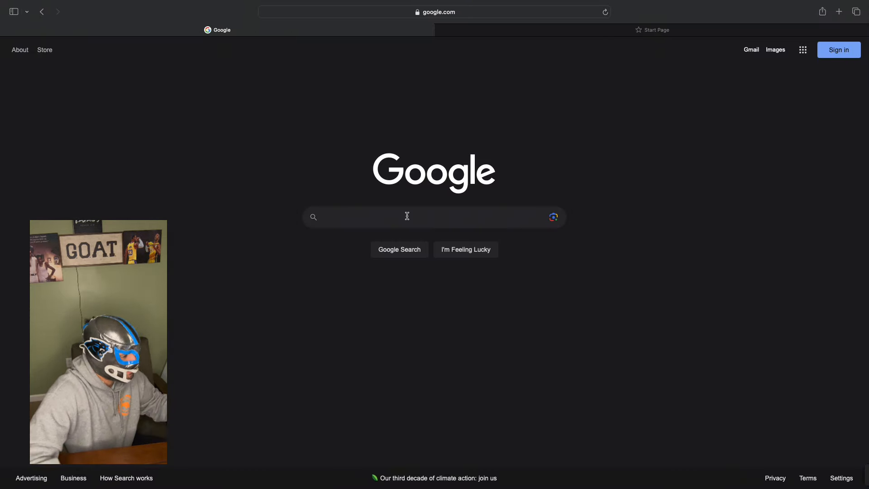
# Abandon the Central Michigan player stats search and go to espn.com
pyautogui.write('central michigan basketbal player stat')
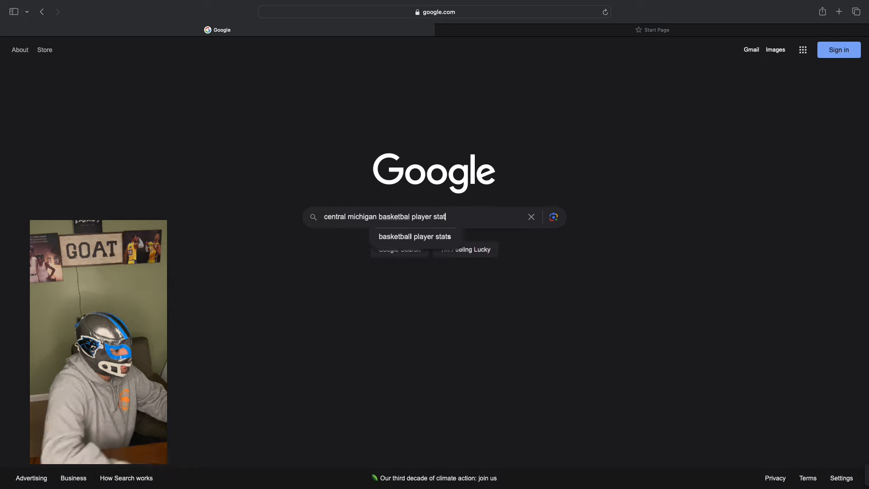
pyautogui.click(531, 217)
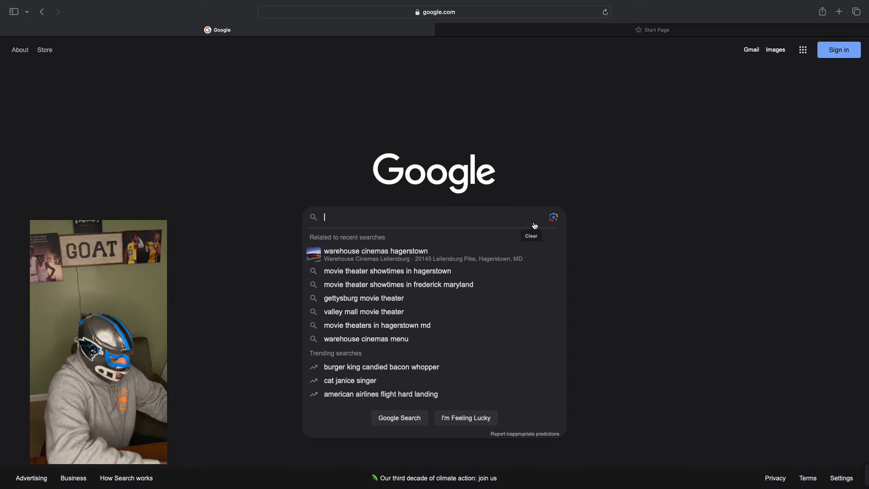
pyautogui.write('espn.com')
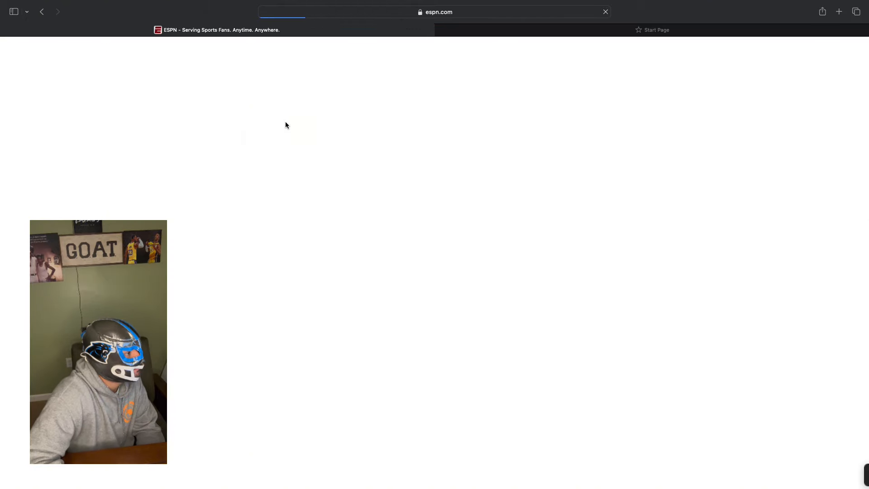
# Open ESPN's NCAAM schedule and scroll to the Tuesday, January 30 games
pyautogui.click(218, 76)
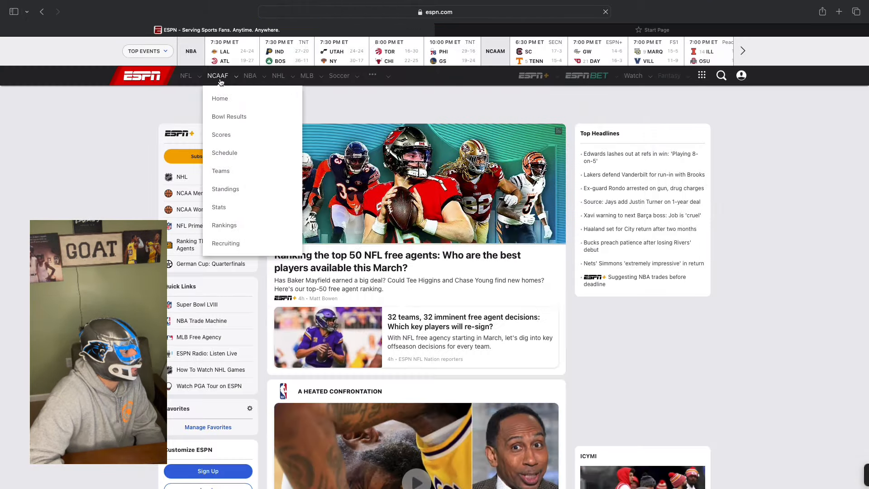
pyautogui.click(372, 76)
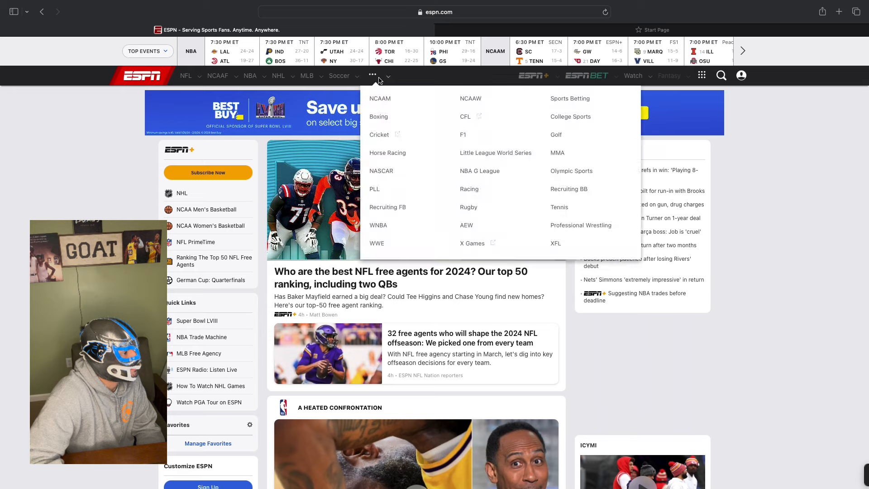
pyautogui.click(339, 75)
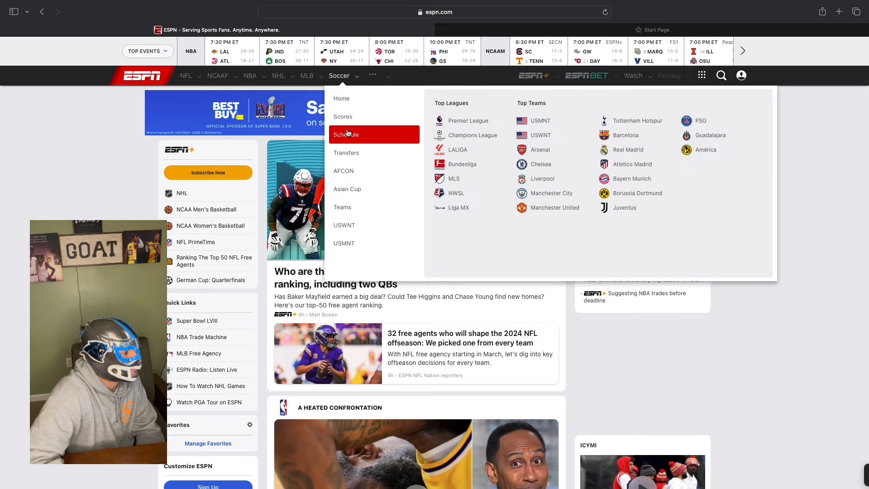
pyautogui.click(347, 134)
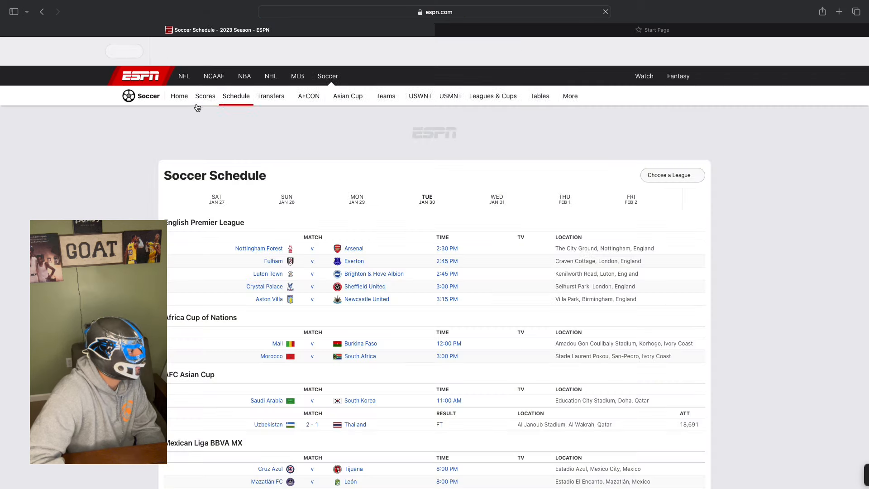
pyautogui.click(361, 76)
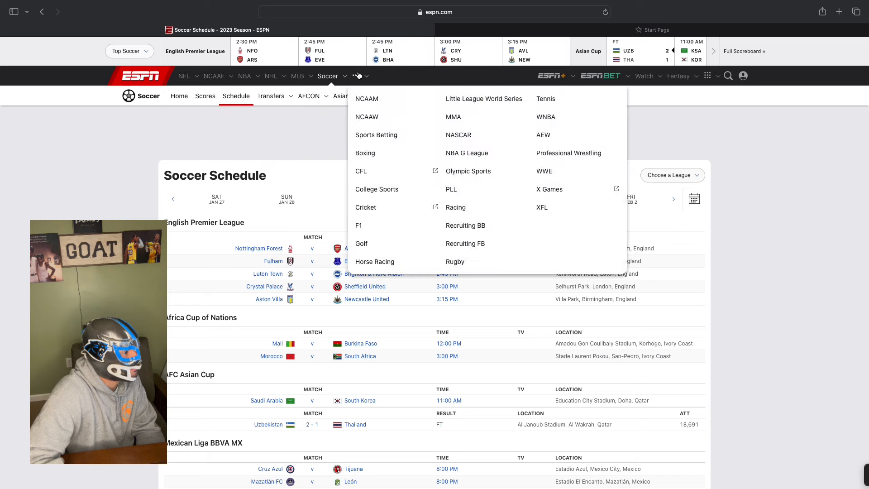
pyautogui.click(366, 99)
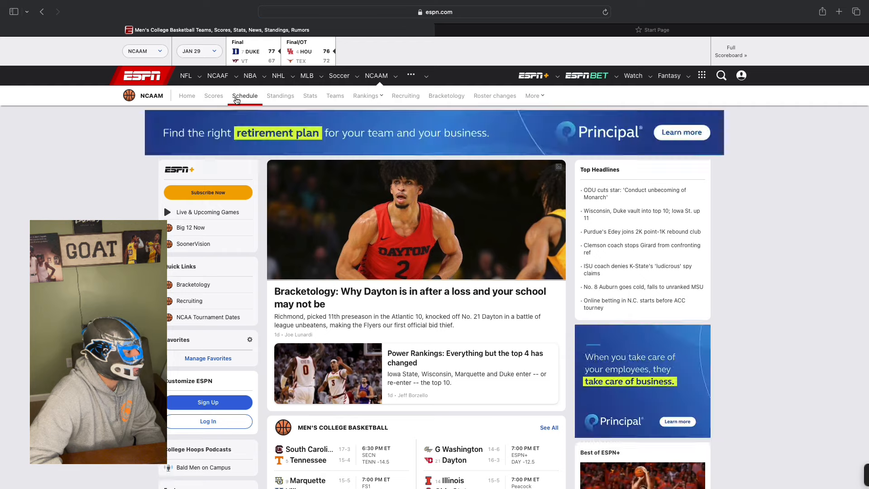
pyautogui.click(245, 96)
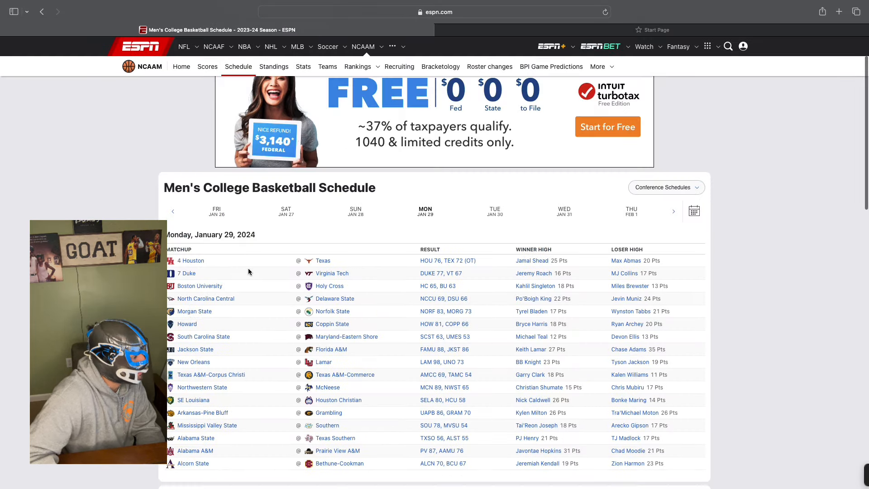
pyautogui.scroll(-3)
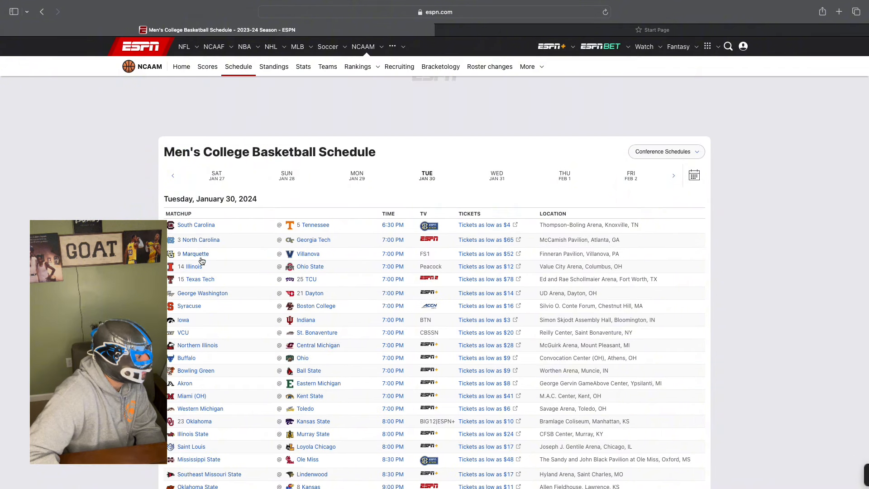
pyautogui.moveTo(297, 347)
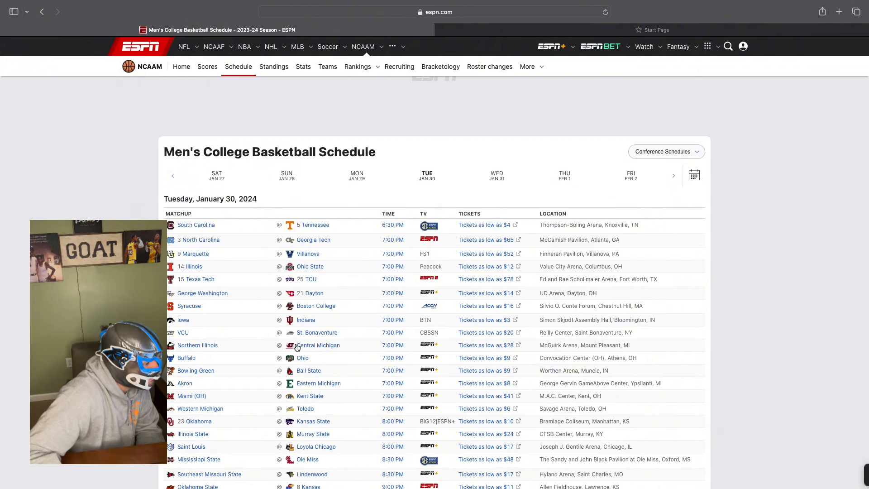
# View Central Michigan's ESPN team page and its 2023-24 season schedule
pyautogui.click(319, 345)
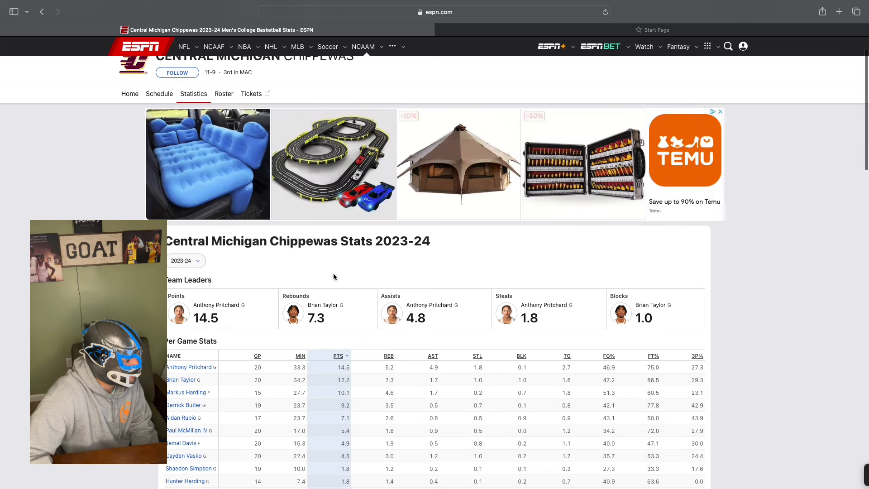
pyautogui.scroll(-3)
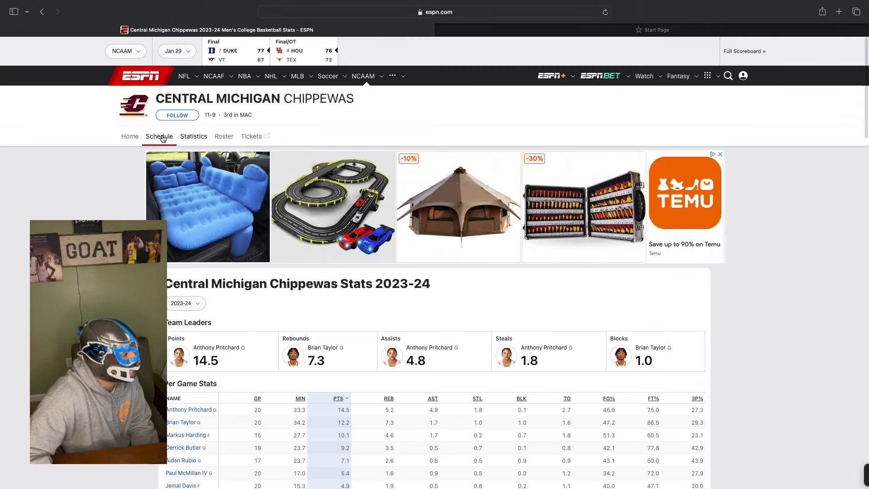
pyautogui.click(159, 136)
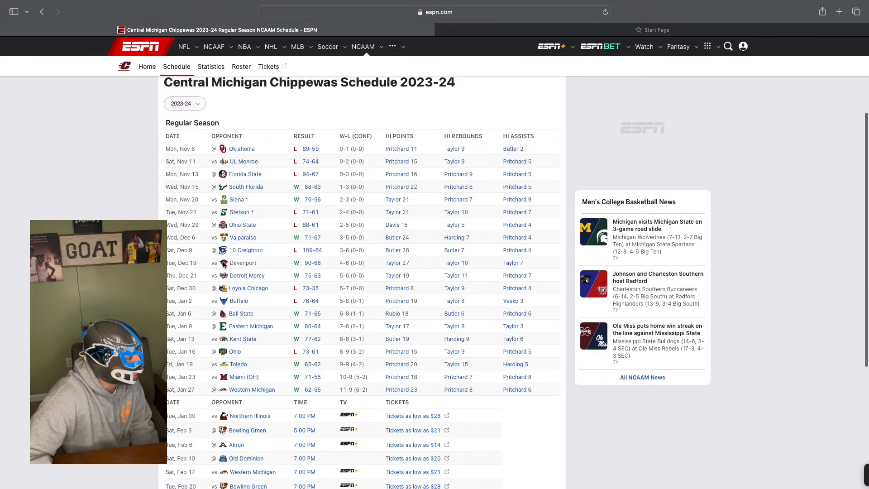
pyautogui.scroll(-3)
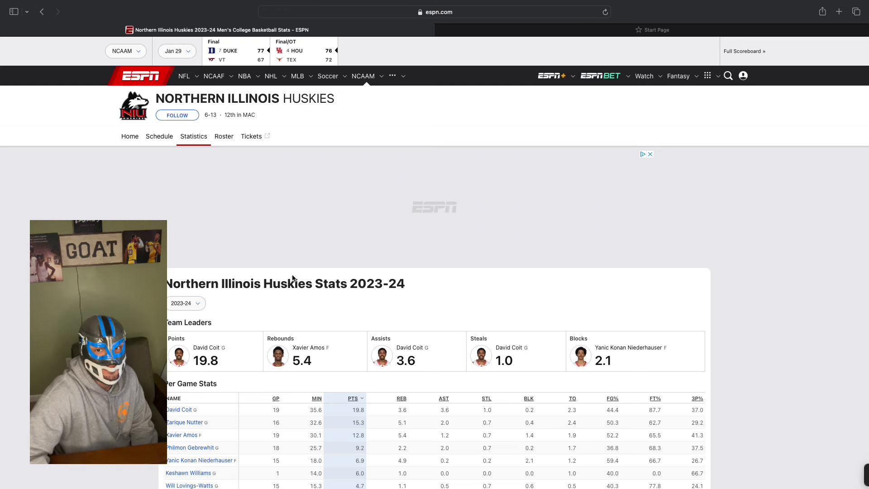
pyautogui.moveTo(425, 162)
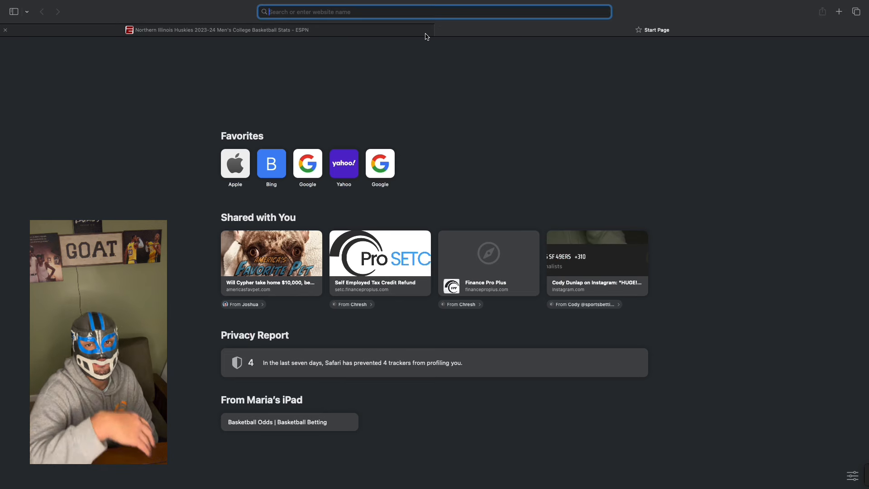
pyautogui.moveTo(217, 30)
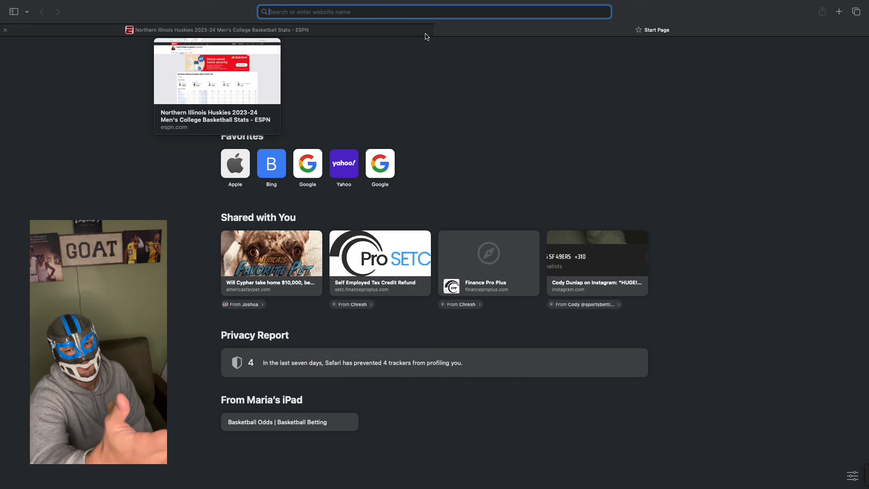
pyautogui.moveTo(293, 36)
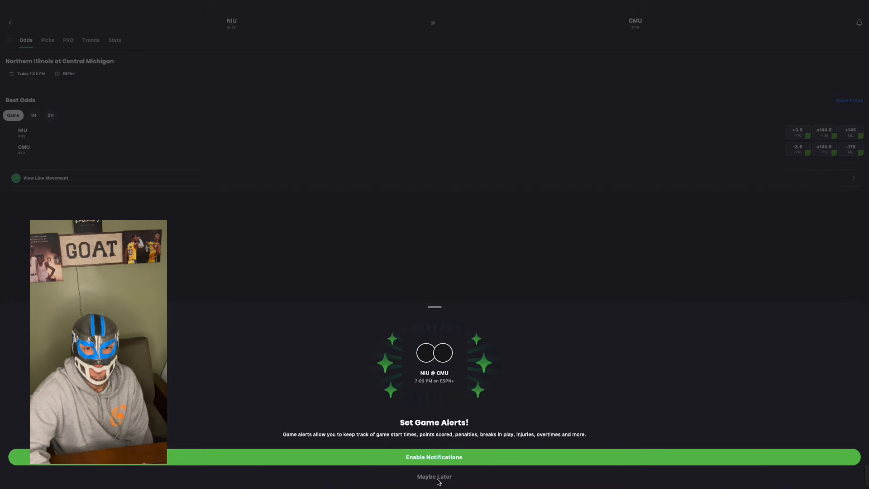
# Decline game alerts and scroll the NCAAB scoreboard to Illinois State at Murray State
pyautogui.click(434, 476)
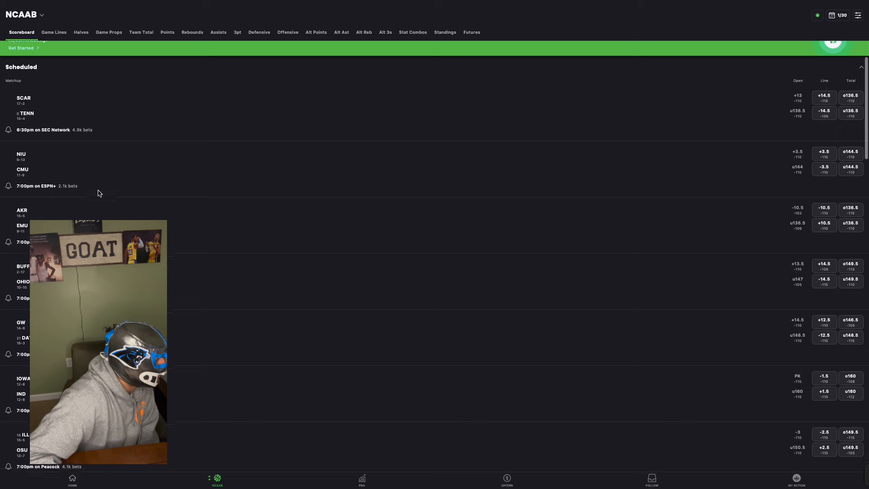
pyautogui.scroll(-3)
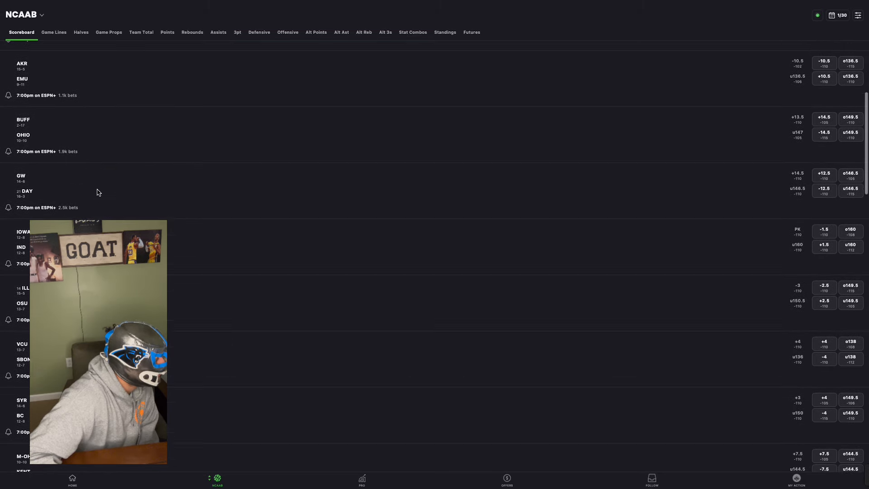
pyautogui.scroll(-3)
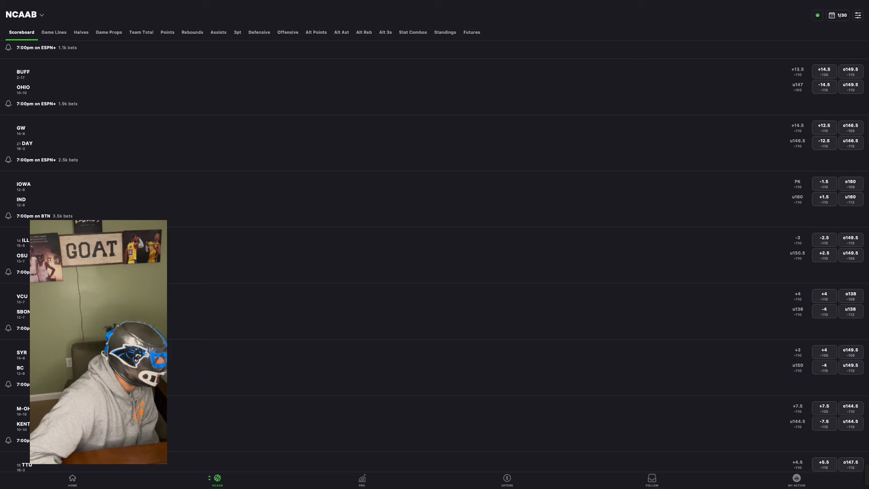
pyautogui.scroll(-3)
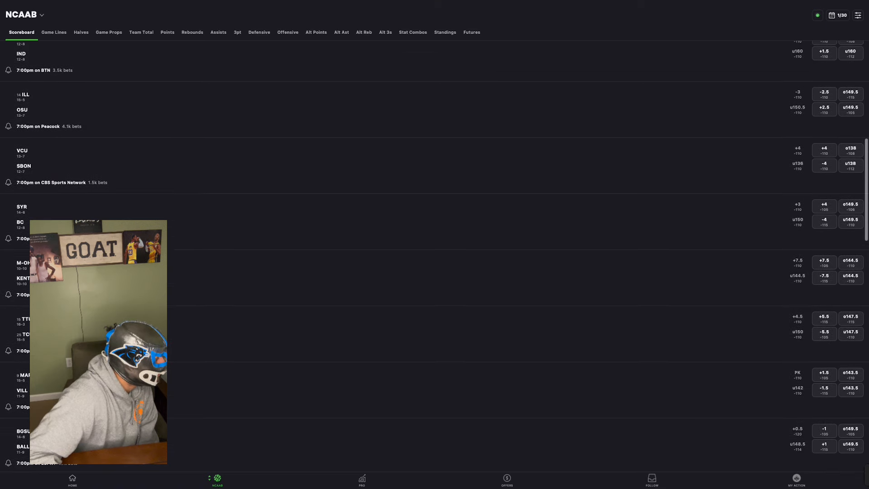
pyautogui.scroll(-3)
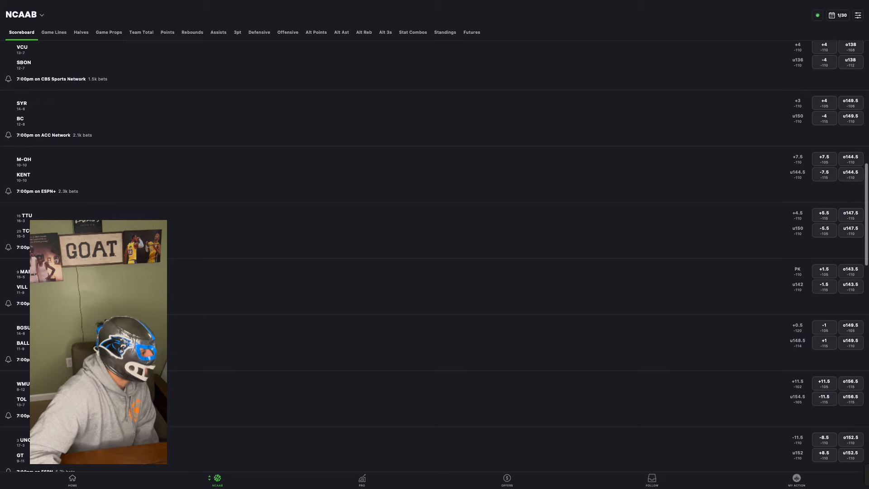
pyautogui.scroll(-3)
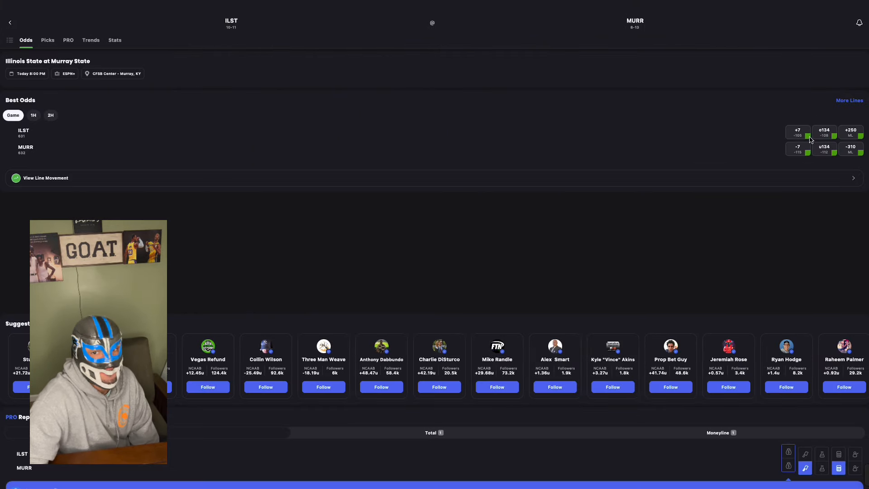
pyautogui.click(850, 148)
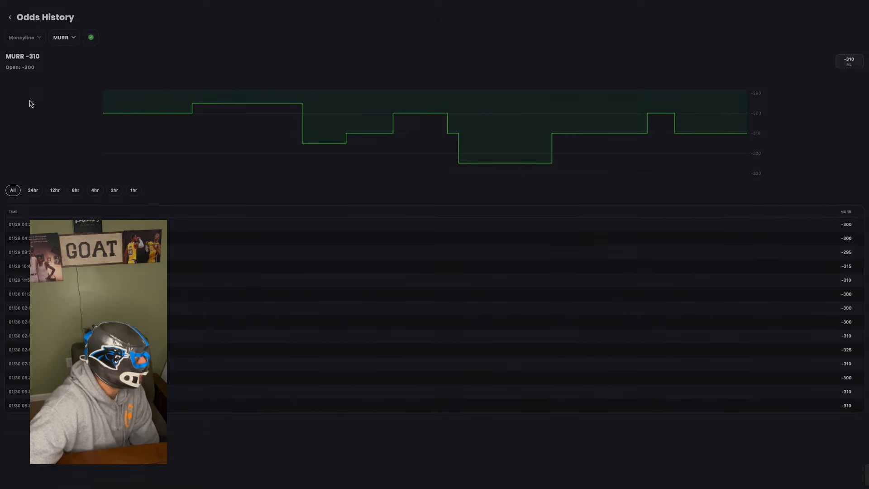
pyautogui.click(25, 37)
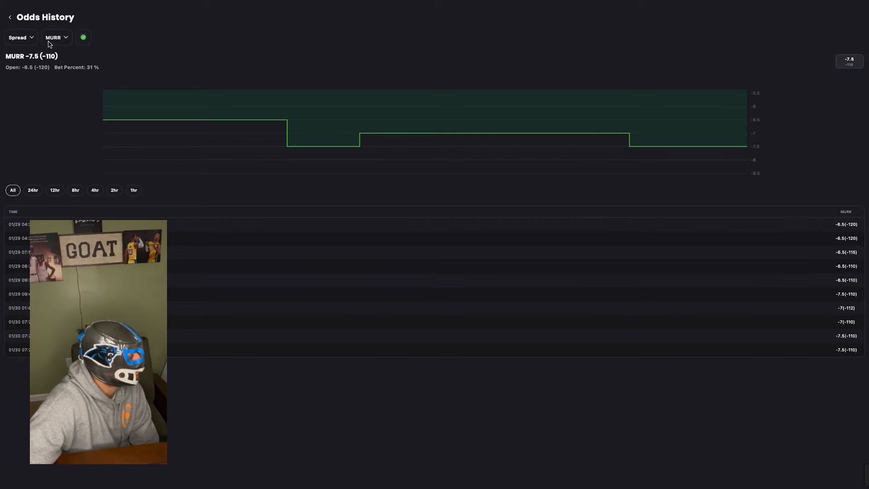
pyautogui.click(54, 37)
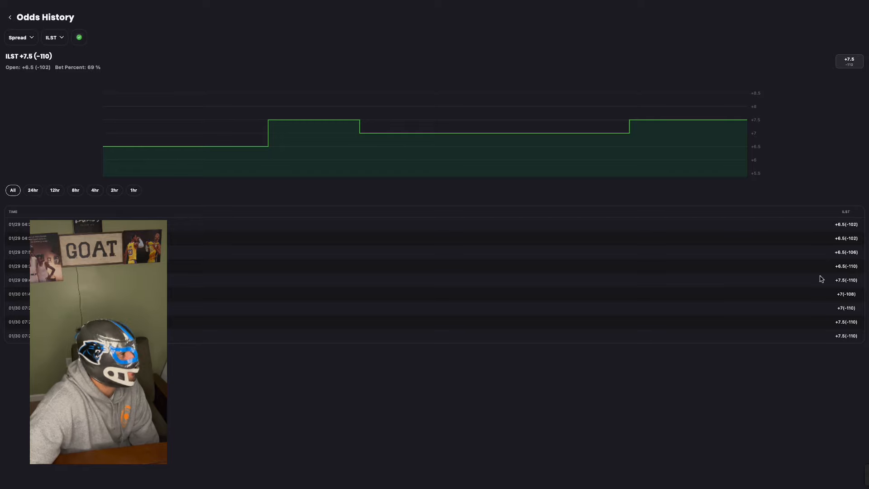
pyautogui.click(9, 17)
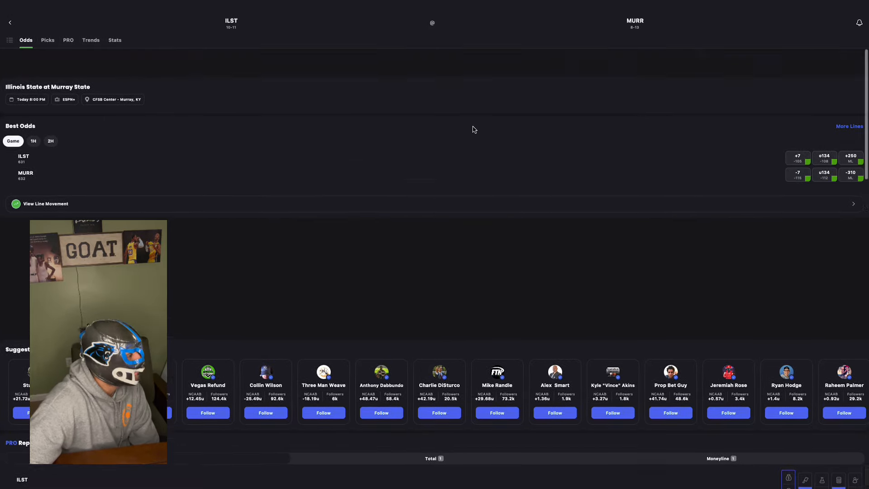
# Open the picks PRO Report showing 69% of bets and 84% of money on ILST +7.5
pyautogui.click(47, 39)
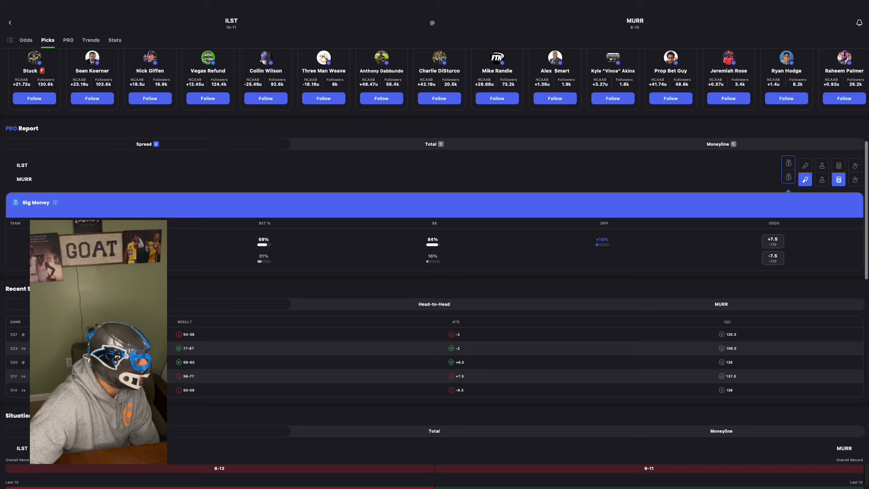
pyautogui.click(25, 40)
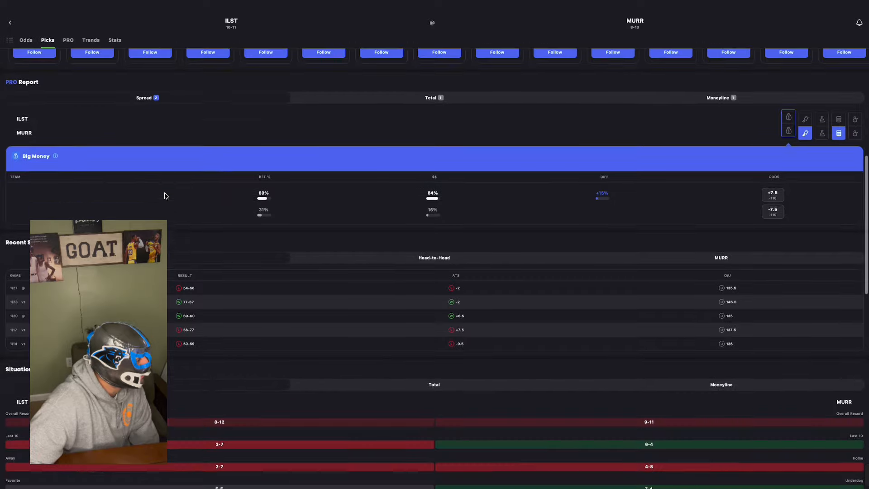
pyautogui.scroll(-3)
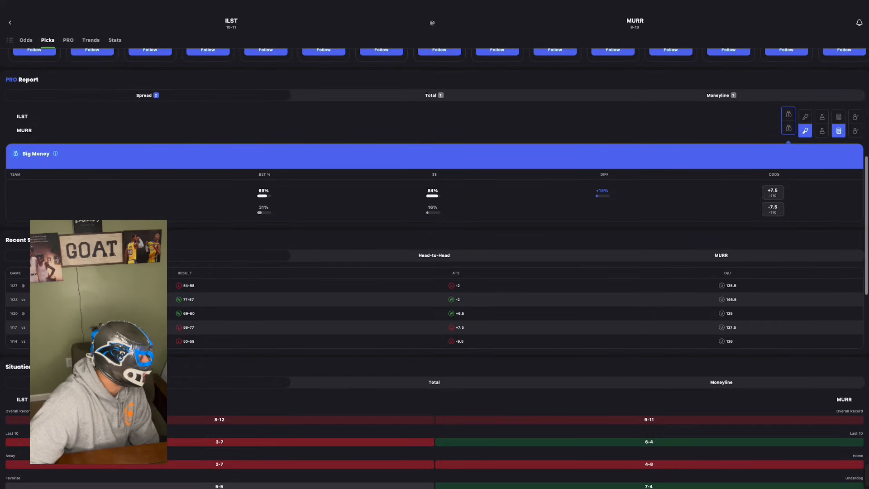
pyautogui.moveTo(558, 298)
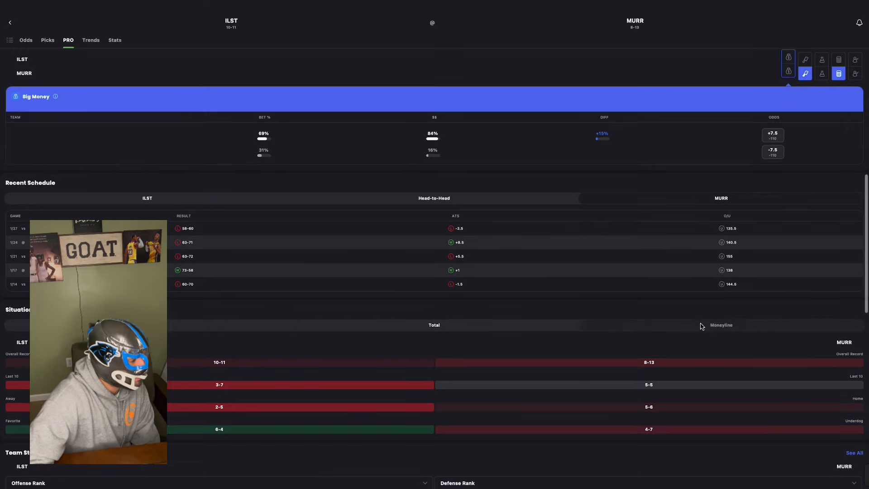
# Show Illinois State and Murray State's straight-up situational moneyline records
pyautogui.click(90, 40)
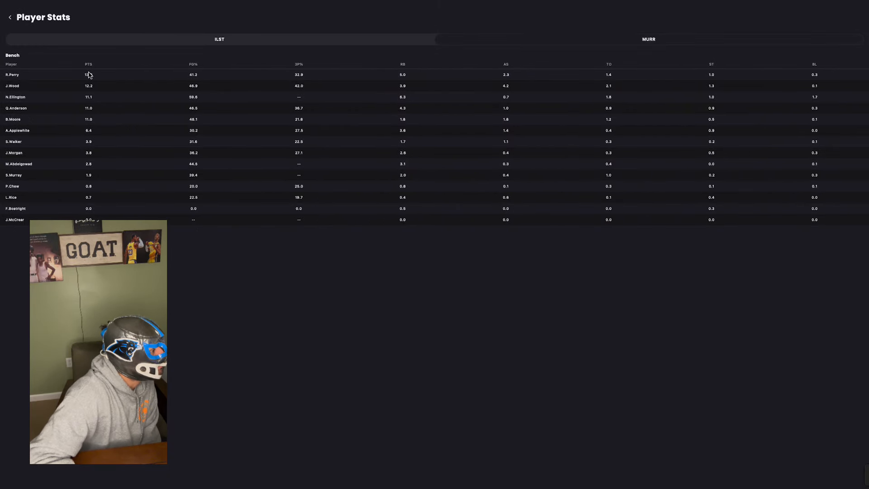
pyautogui.moveTo(91, 99)
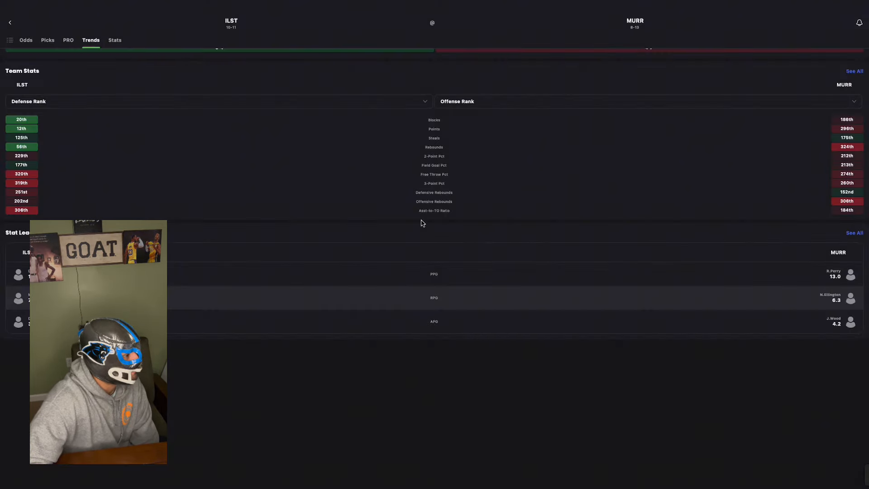
# Go back through the ESPN pages to the full college basketball schedule
pyautogui.click(47, 40)
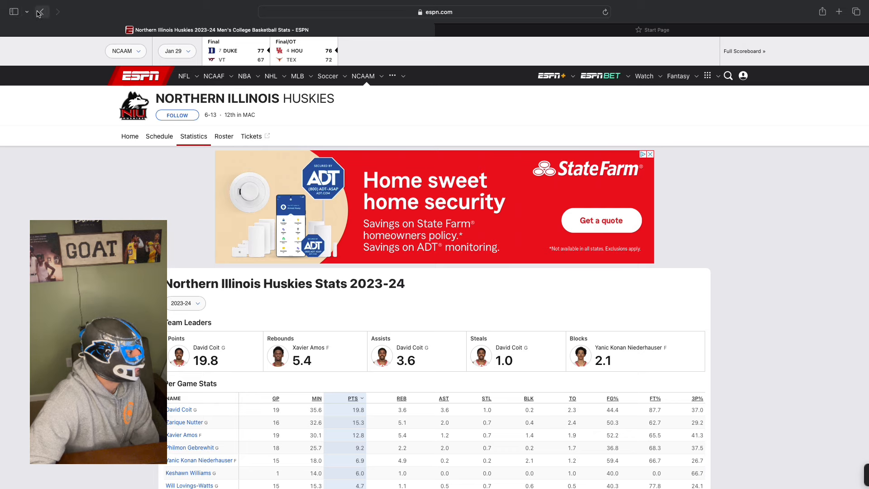
pyautogui.click(42, 12)
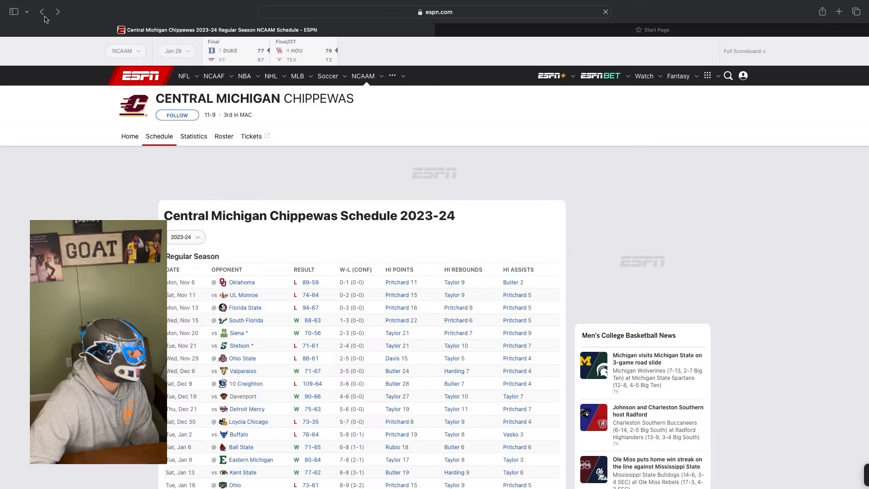
pyautogui.click(43, 12)
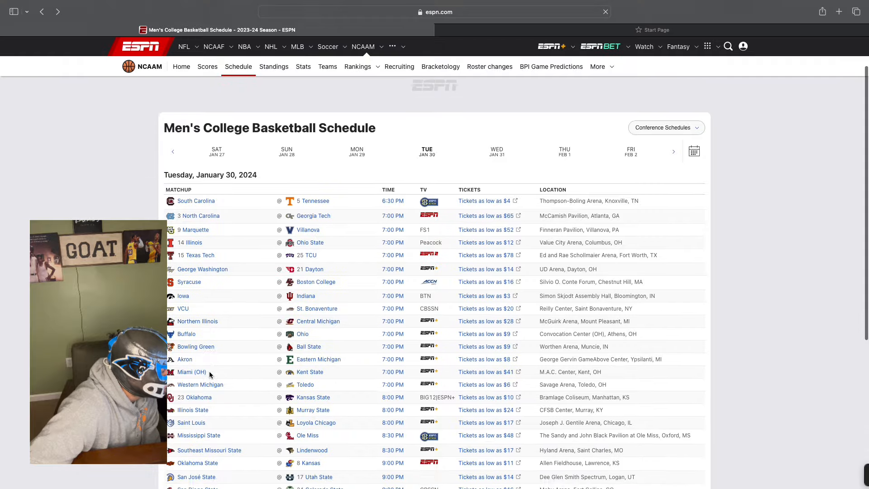
pyautogui.scroll(-3)
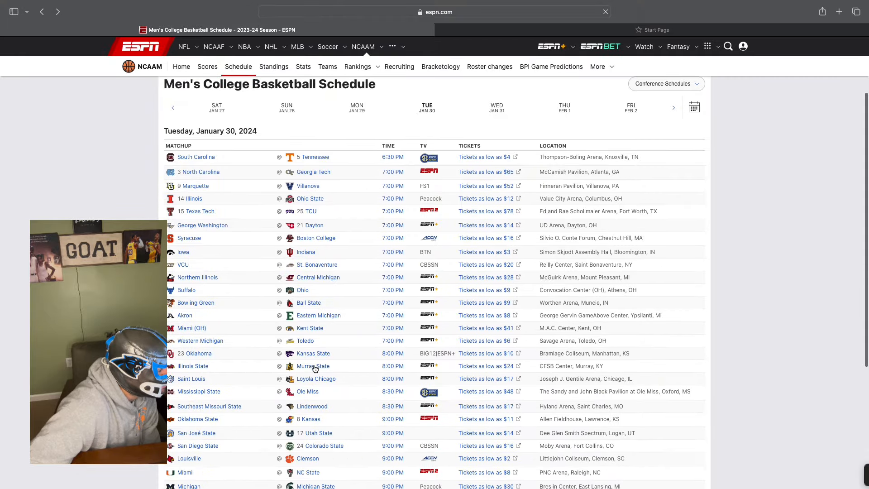
# Open Murray State's team page and scroll to the 76-72 loss at Illinois State
pyautogui.click(312, 366)
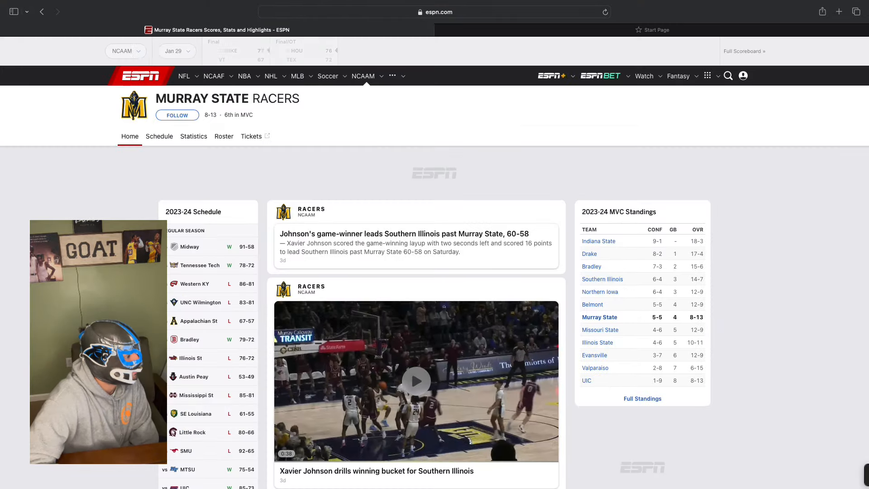
pyautogui.scroll(-3)
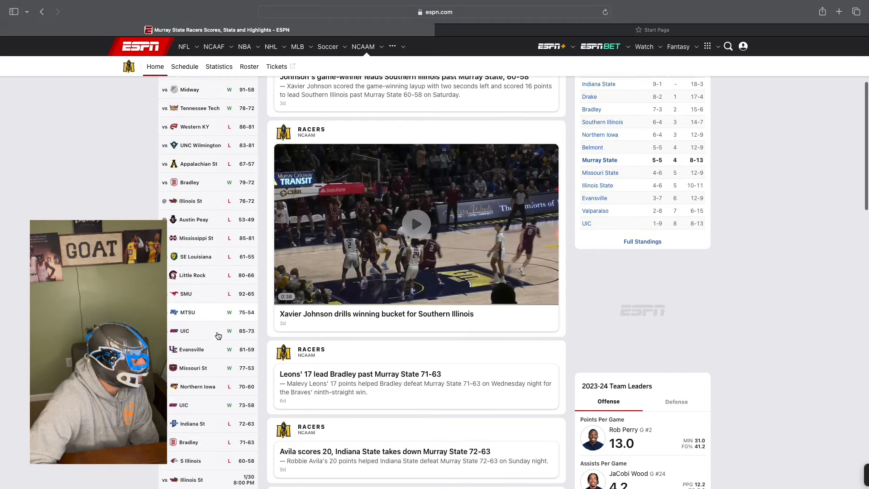
pyautogui.scroll(-3)
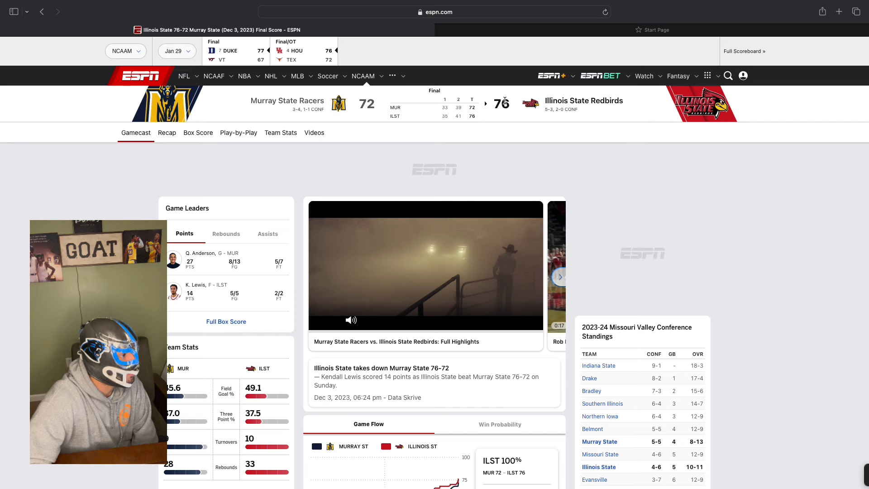
pyautogui.scroll(-3)
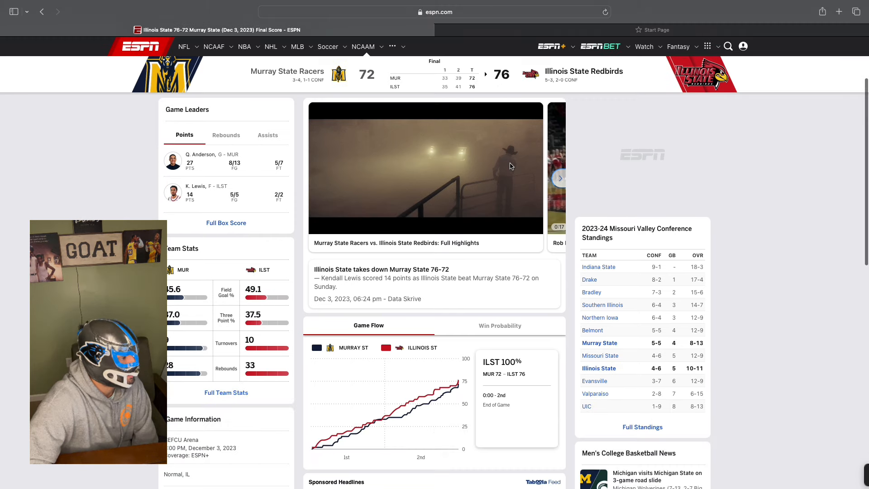
pyautogui.scroll(-3)
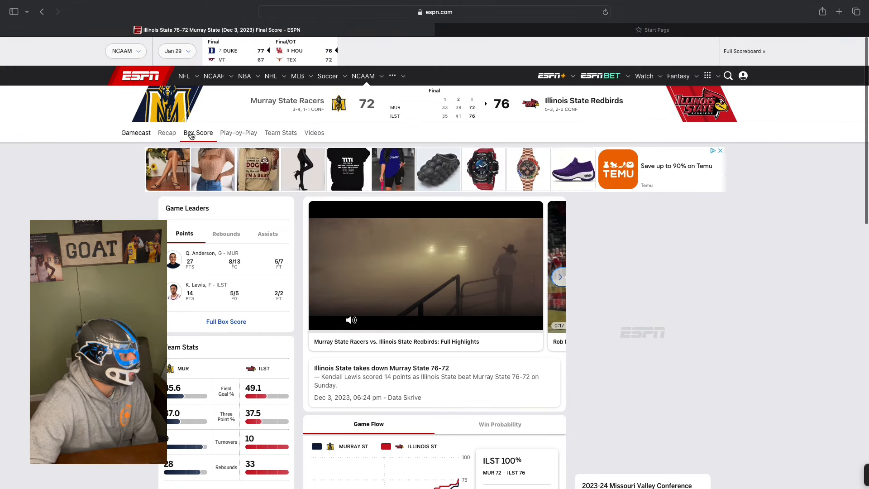
# Open the Illinois State 76-72 Murray State box score and scroll both teams' player stats
pyautogui.click(198, 133)
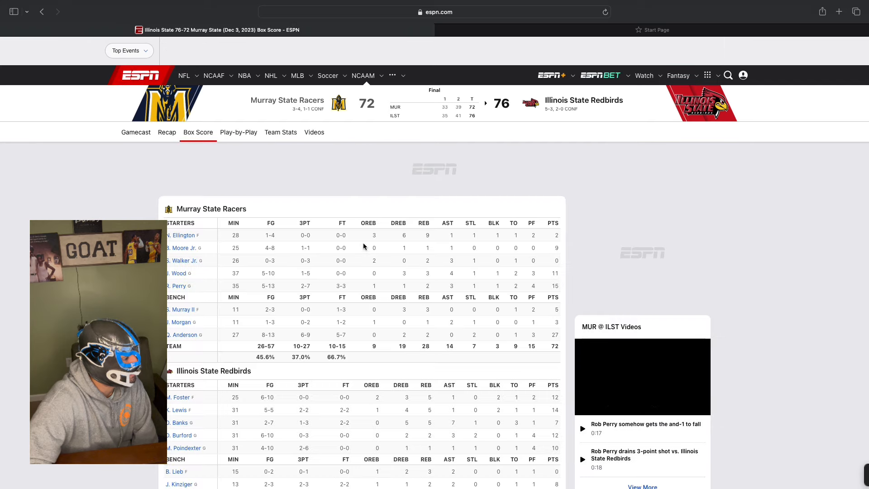
pyautogui.scroll(-3)
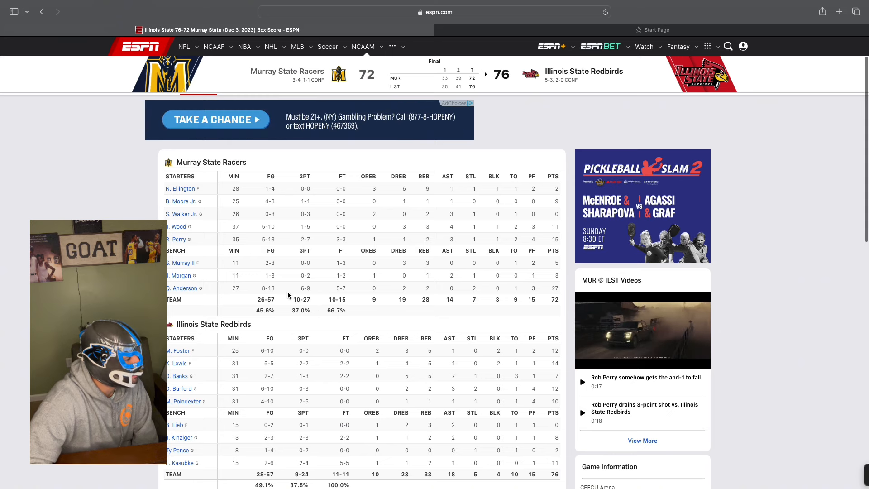
pyautogui.scroll(-3)
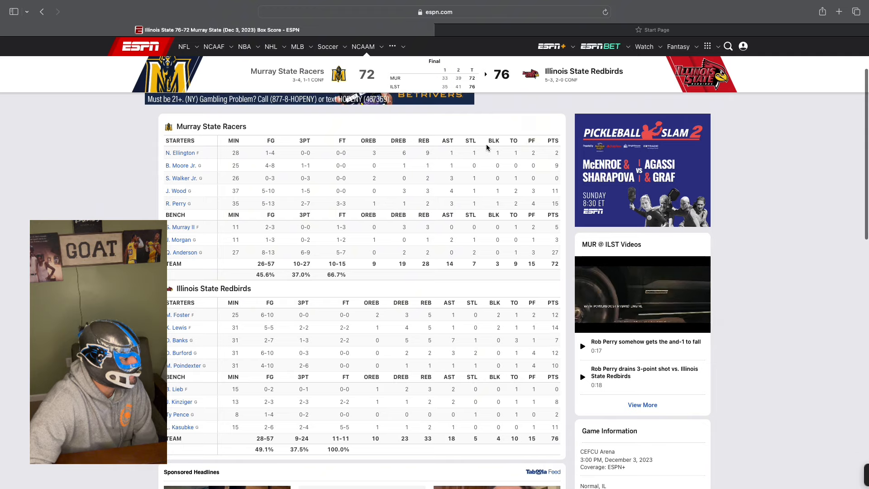
pyautogui.scroll(-3)
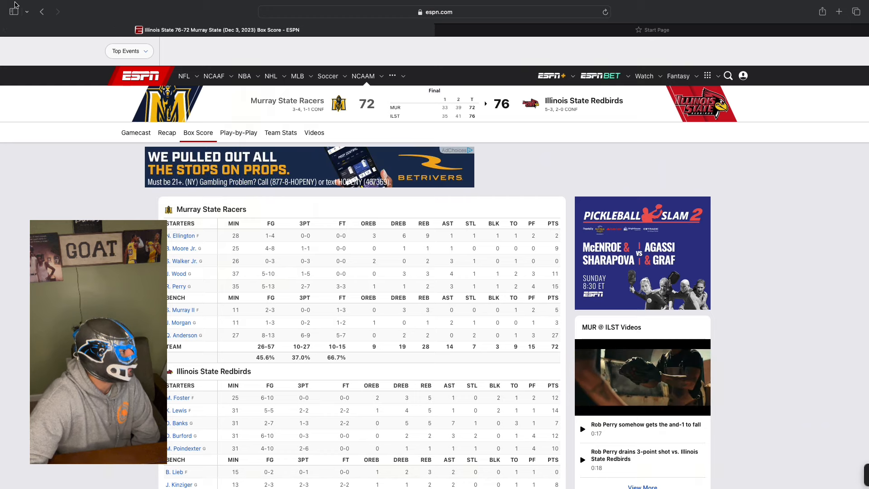
# Go back to Murray State's team page and scroll its season results
pyautogui.click(136, 133)
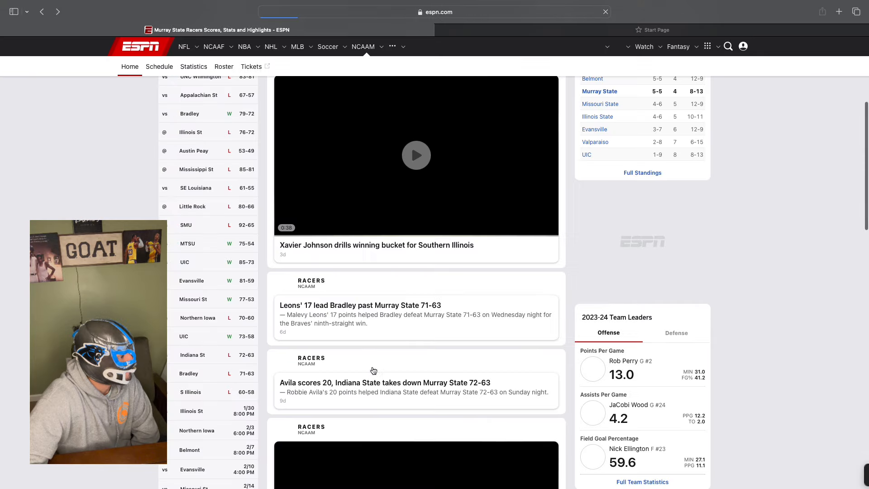
pyautogui.scroll(-3)
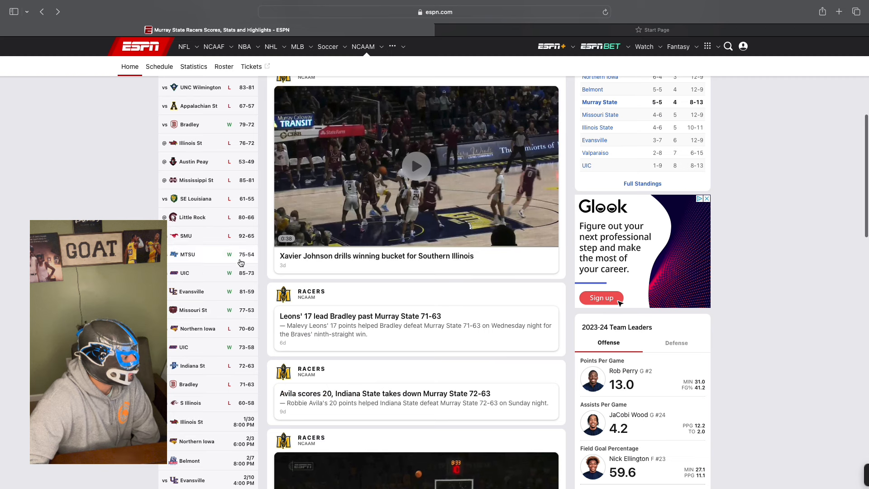
pyautogui.moveTo(239, 320)
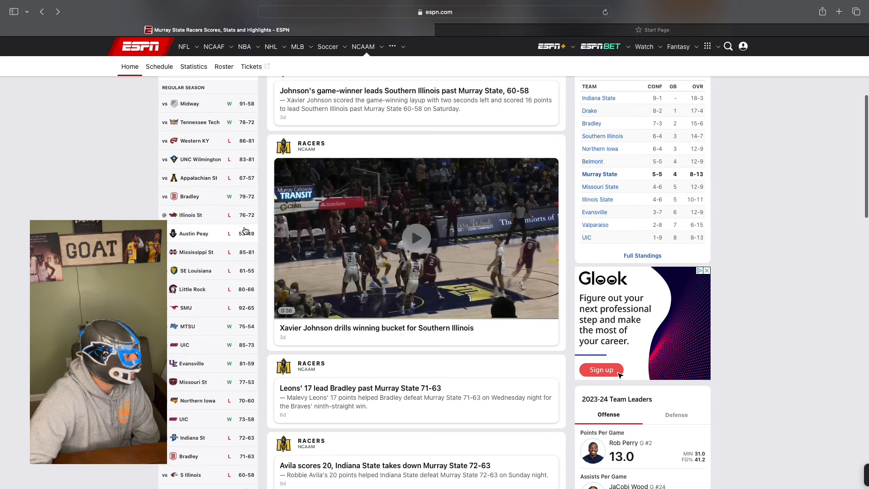
# Open Illinois State's 2023-24 team schedule and scroll through its results
pyautogui.click(188, 215)
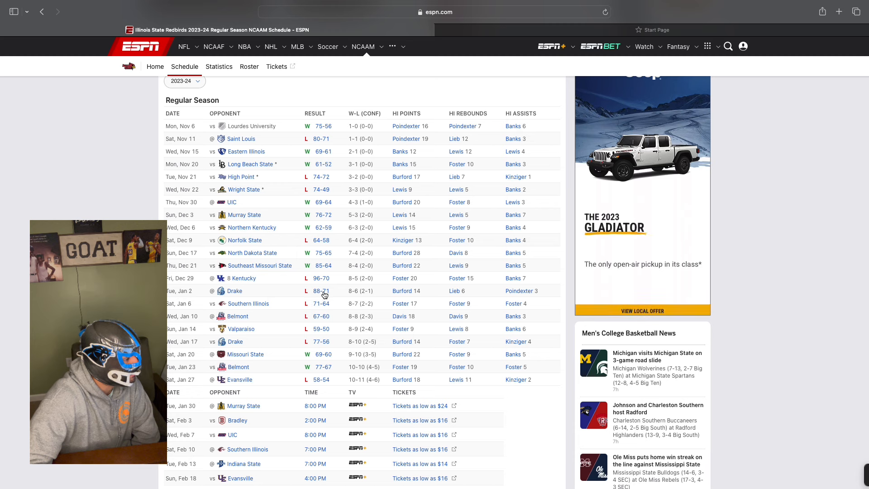
pyautogui.moveTo(324, 258)
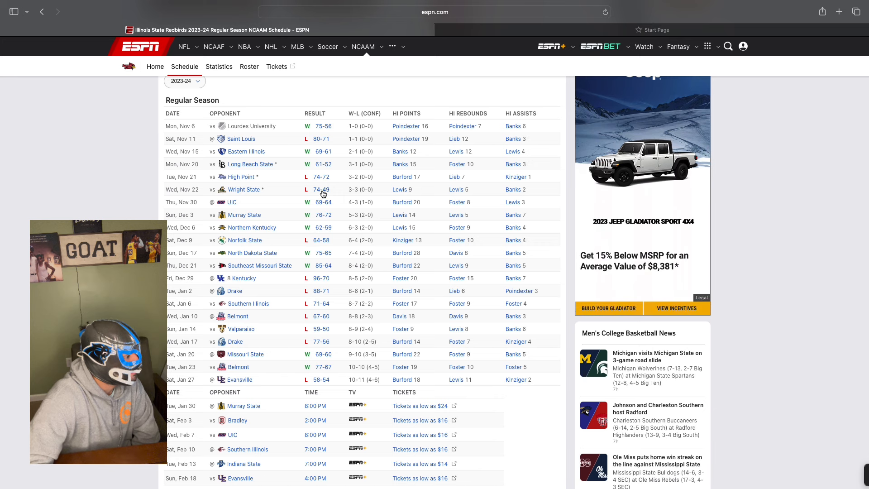
pyautogui.moveTo(318, 175)
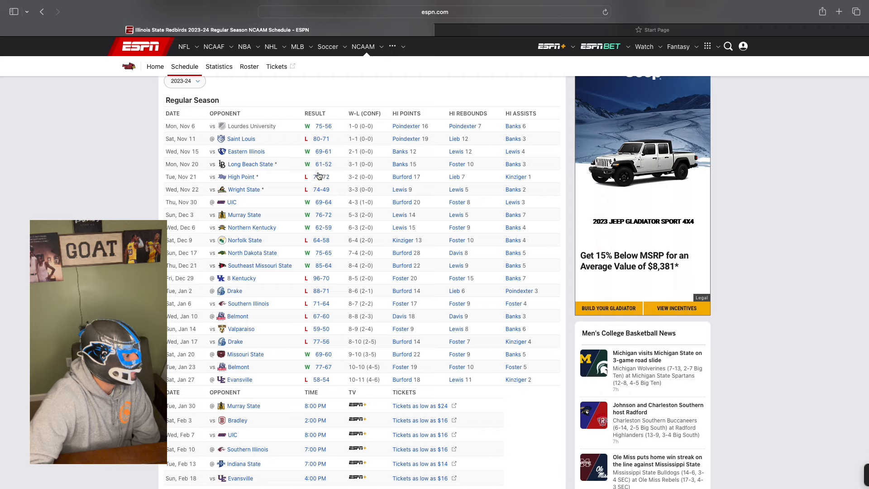
pyautogui.moveTo(317, 143)
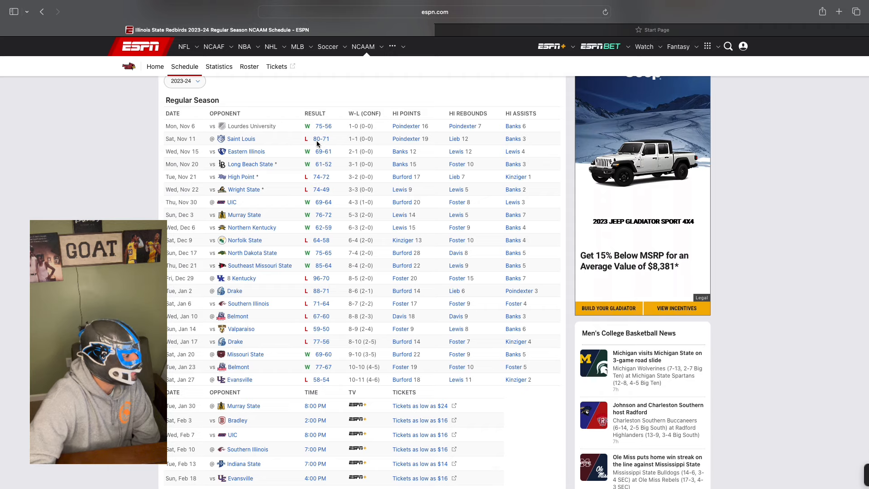
pyautogui.scroll(-3)
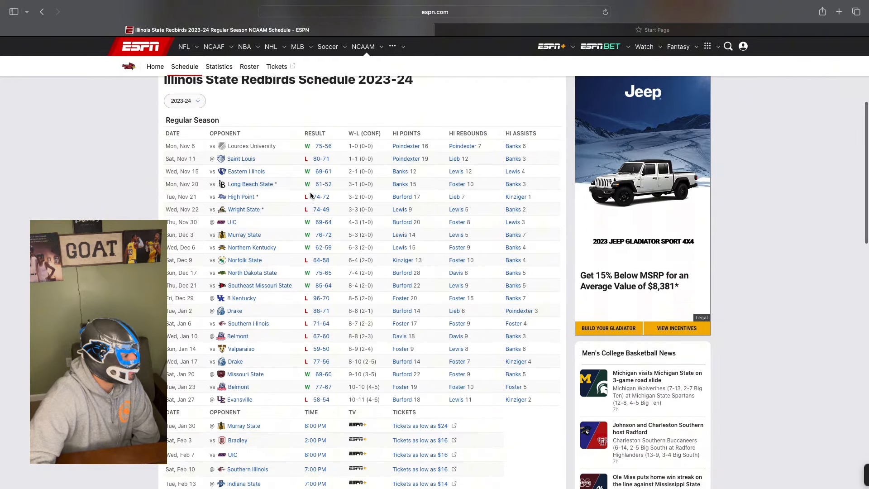
pyautogui.scroll(-3)
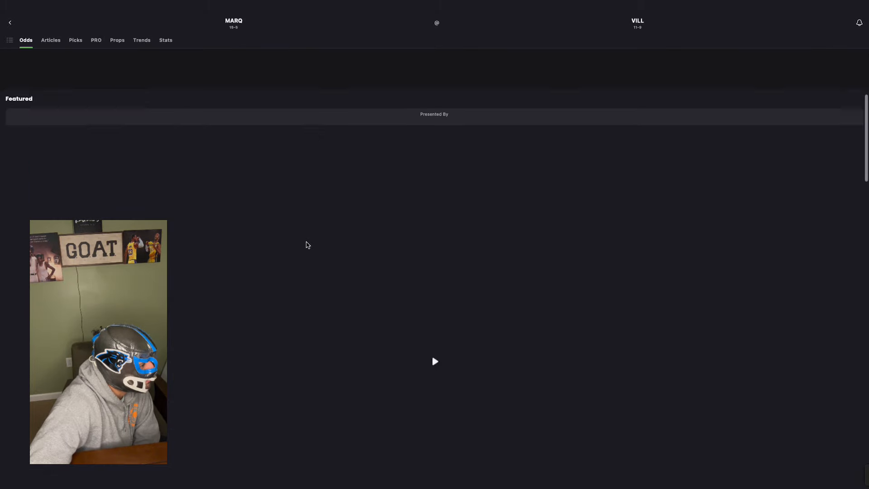
# Review the Marquette at Villanova PRO Report, then view best odds: MARQ +1.5, VILL -1.5, total 143
pyautogui.click(75, 40)
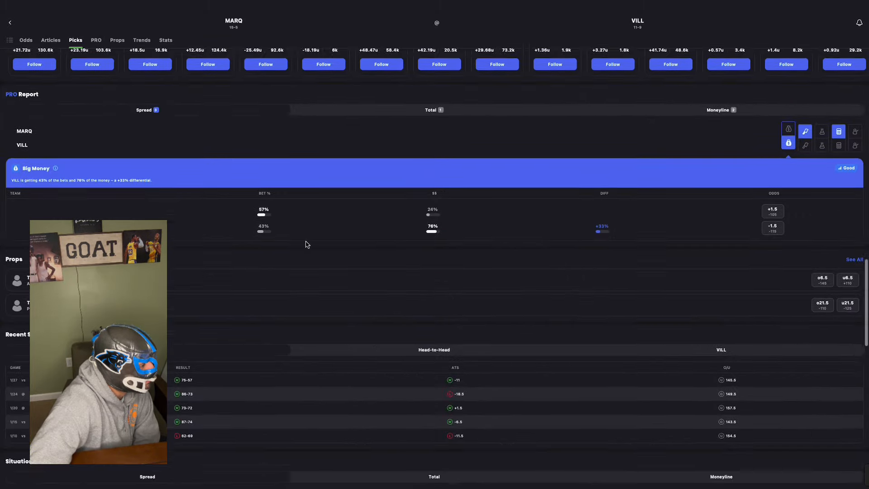
pyautogui.scroll(-3)
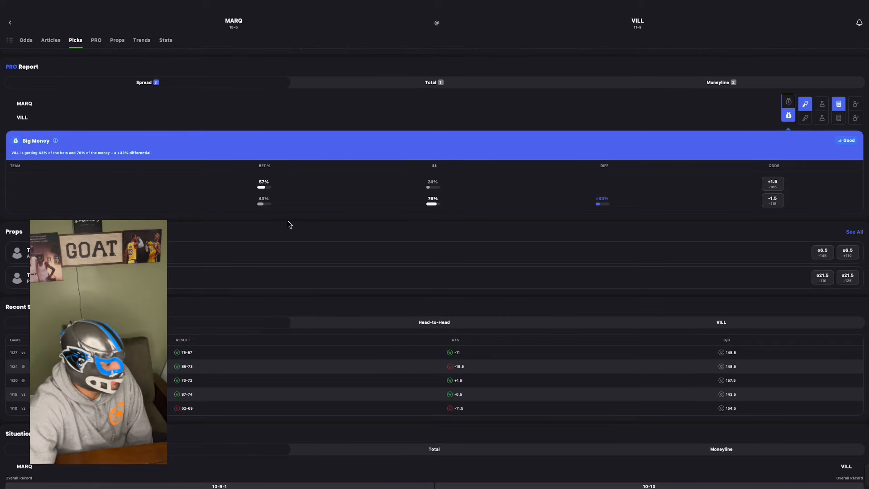
pyautogui.click(25, 40)
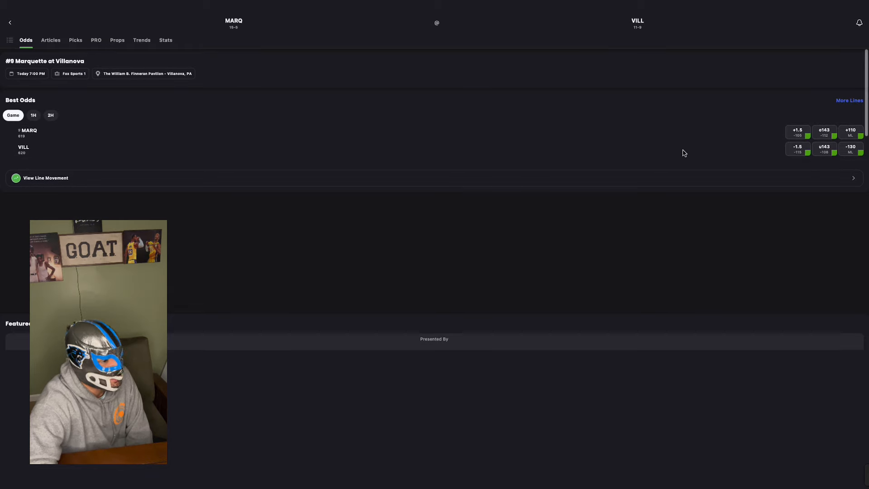
pyautogui.moveTo(249, 42)
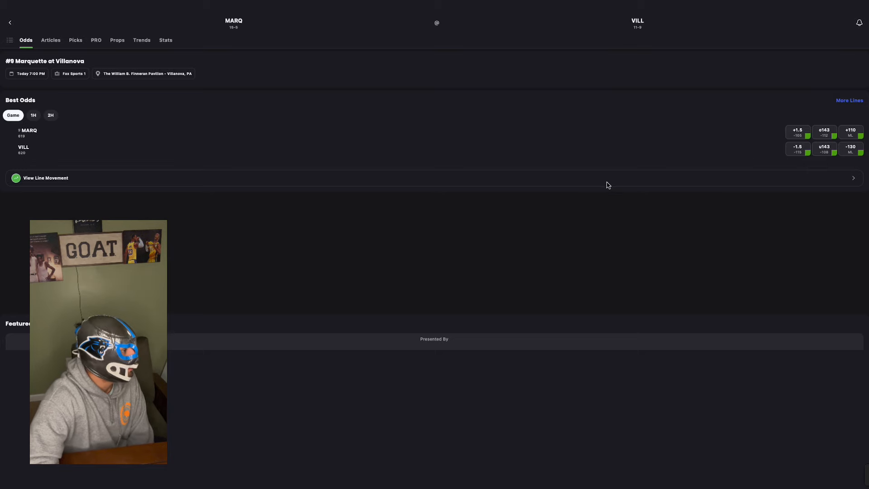
pyautogui.click(45, 178)
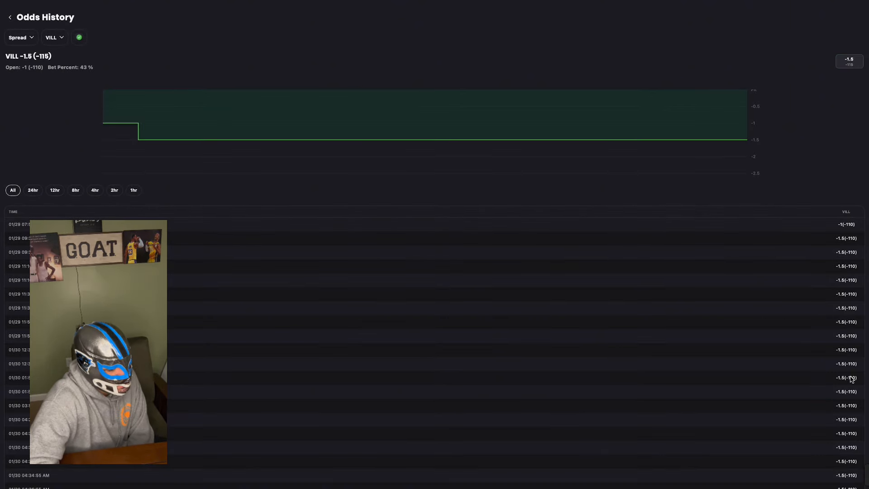
pyautogui.scroll(-3)
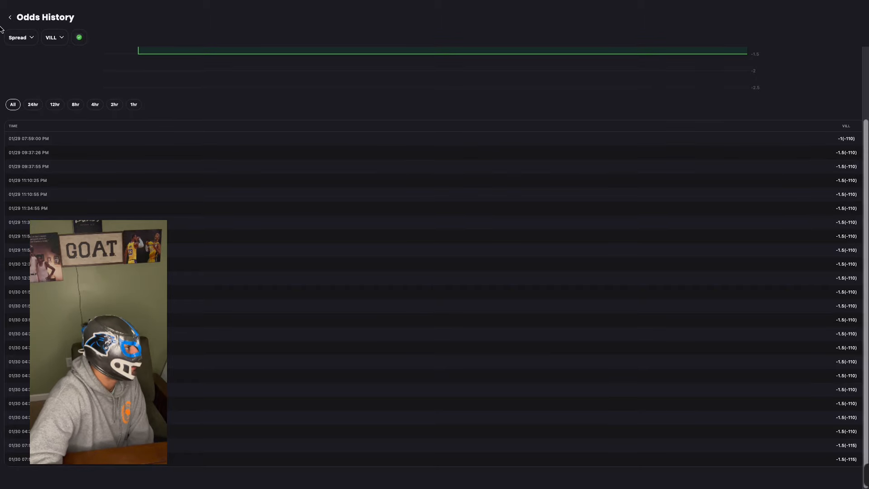
pyautogui.click(9, 17)
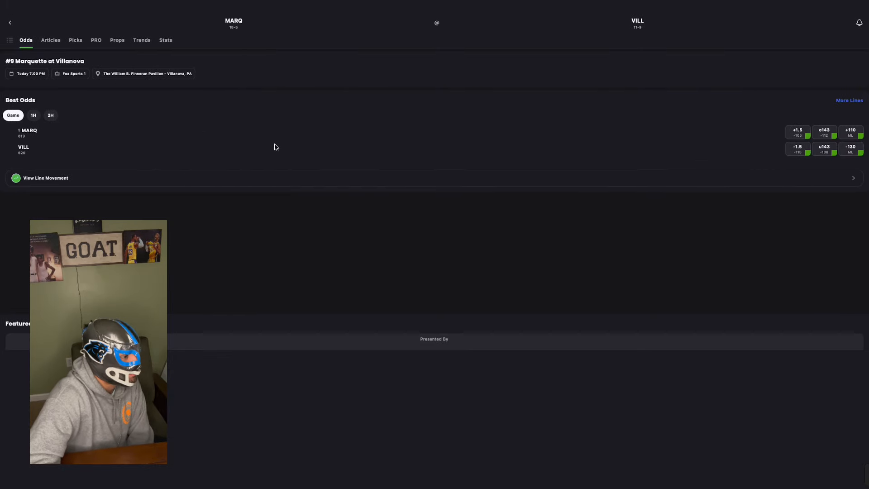
# Check Villanova's moneyline split (28% of bets, 84% of money), then bring up team stat leaders
pyautogui.click(96, 40)
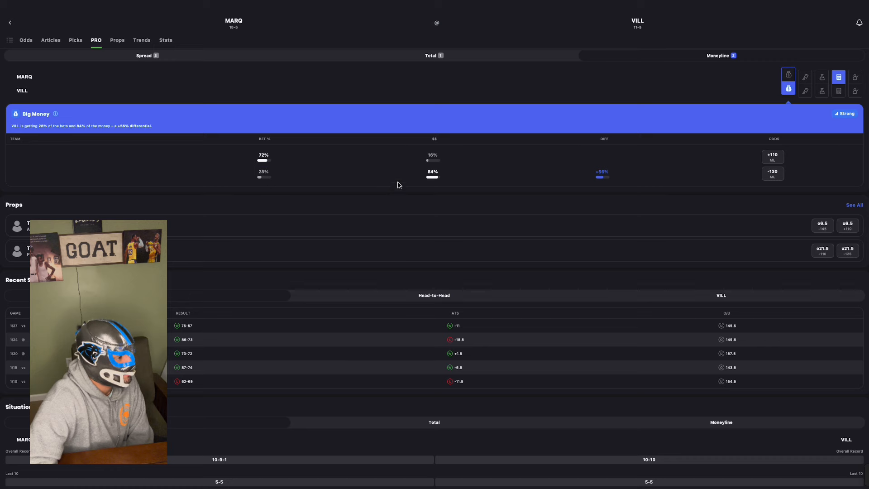
pyautogui.click(75, 39)
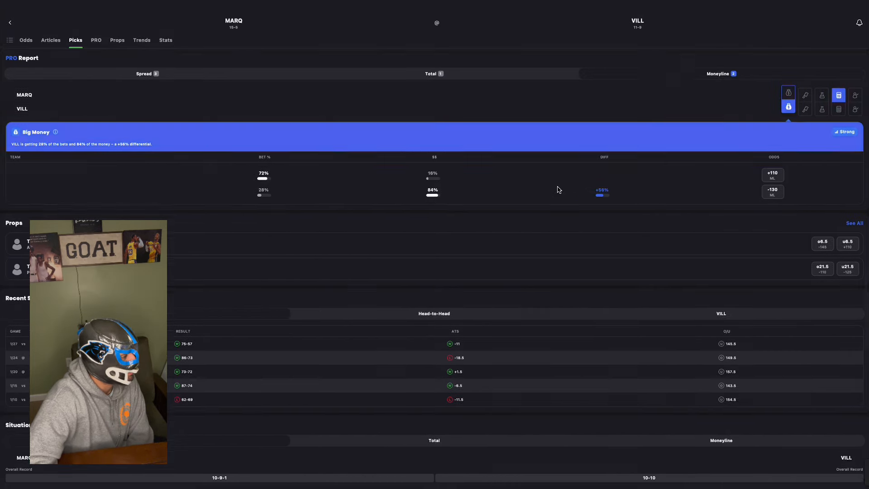
pyautogui.click(165, 40)
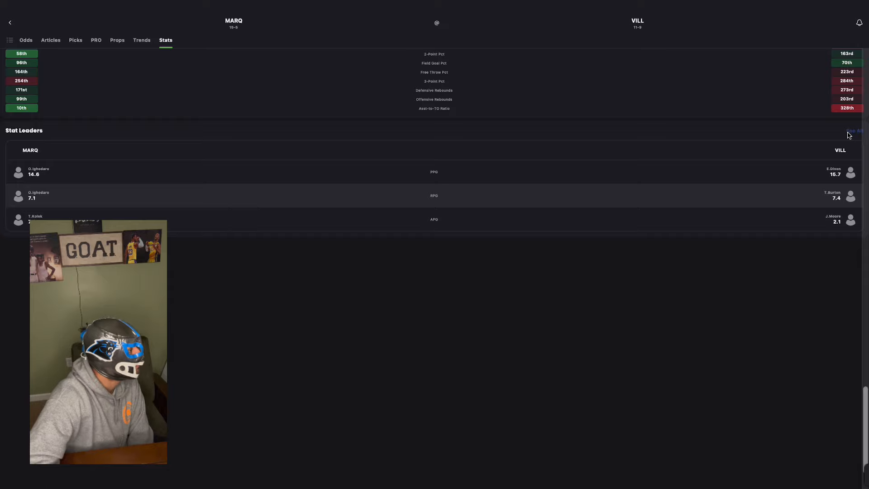
# Switch back to ESPN's Illinois State Redbirds 2023-24 schedule
pyautogui.click(854, 132)
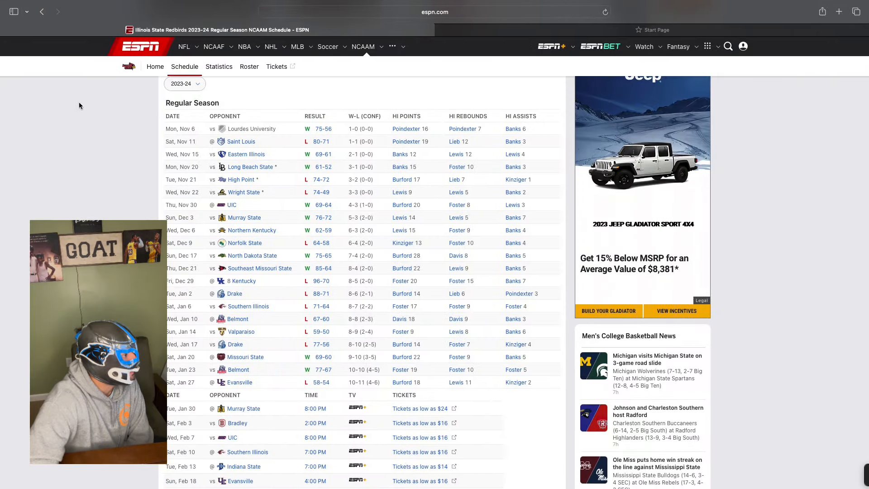
# Open Marquette's team schedule and its January 15 Gamecast, an 87-74 win over Villanova
pyautogui.click(42, 11)
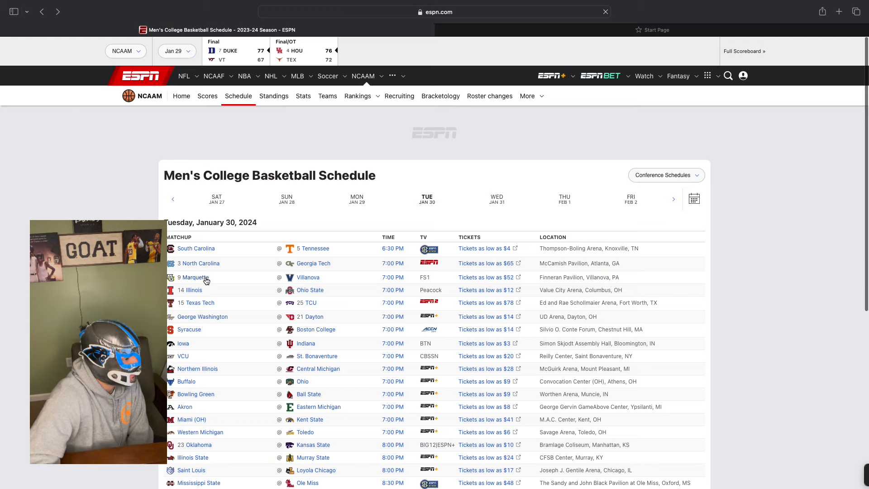
pyautogui.click(195, 277)
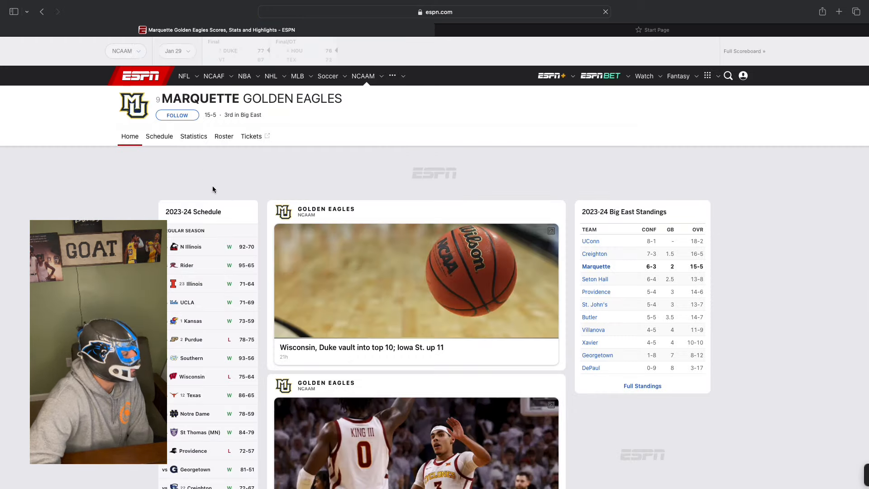
pyautogui.scroll(-3)
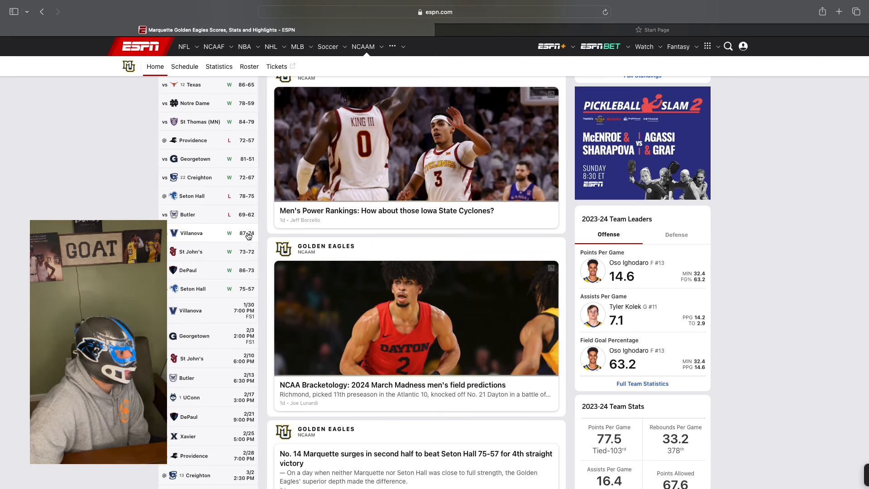
pyautogui.click(209, 233)
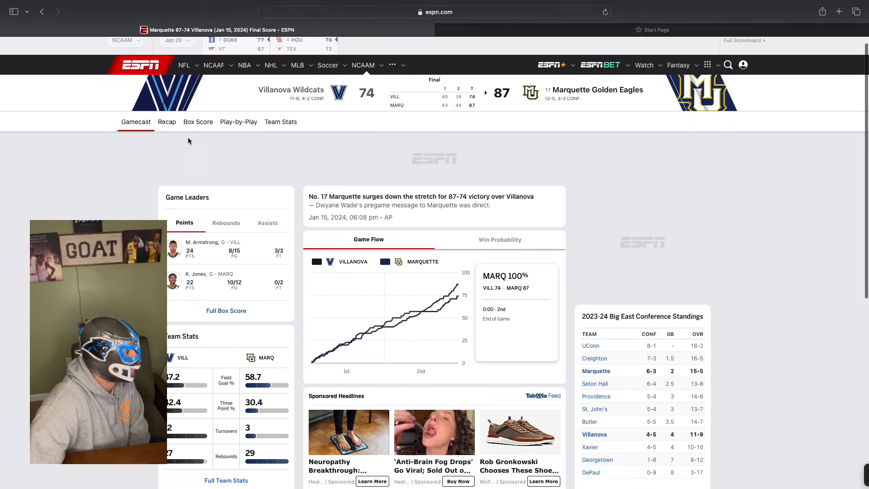
pyautogui.click(198, 121)
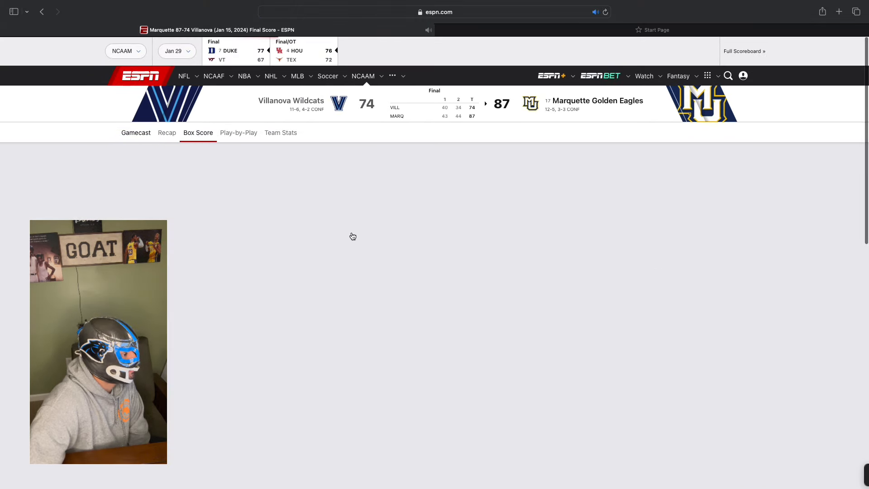
pyautogui.scroll(-3)
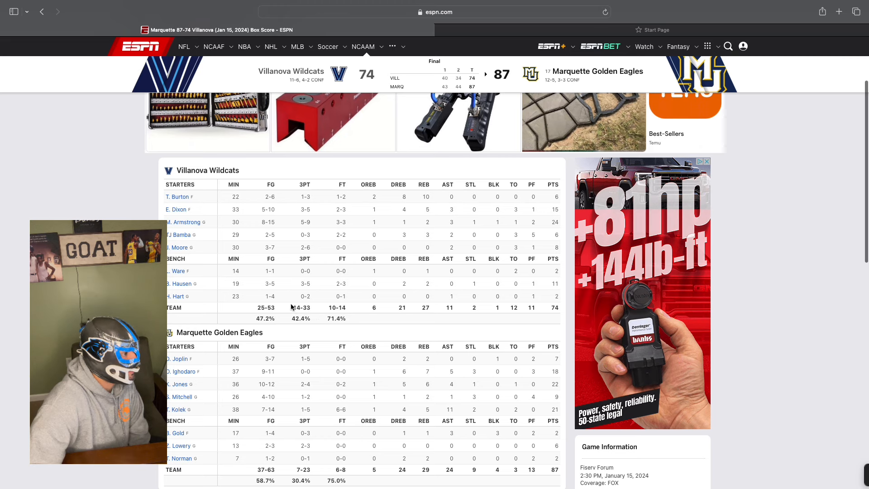
pyautogui.scroll(-3)
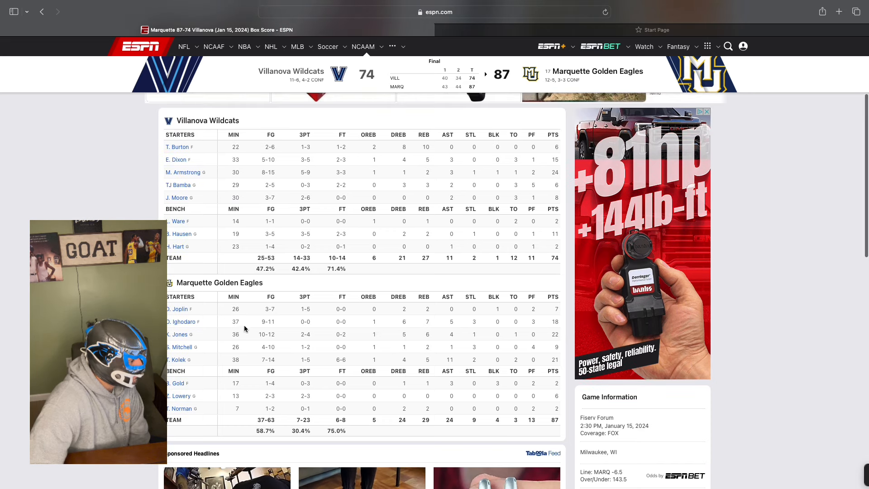
pyautogui.moveTo(283, 440)
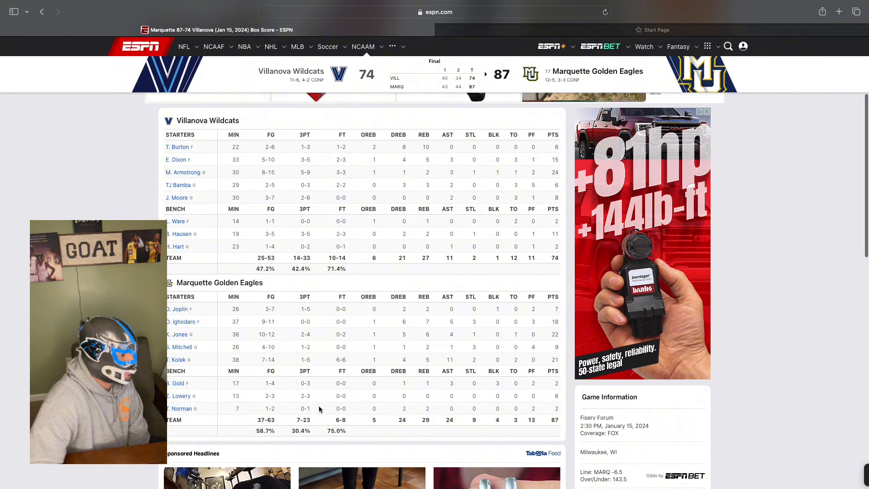
pyautogui.moveTo(282, 248)
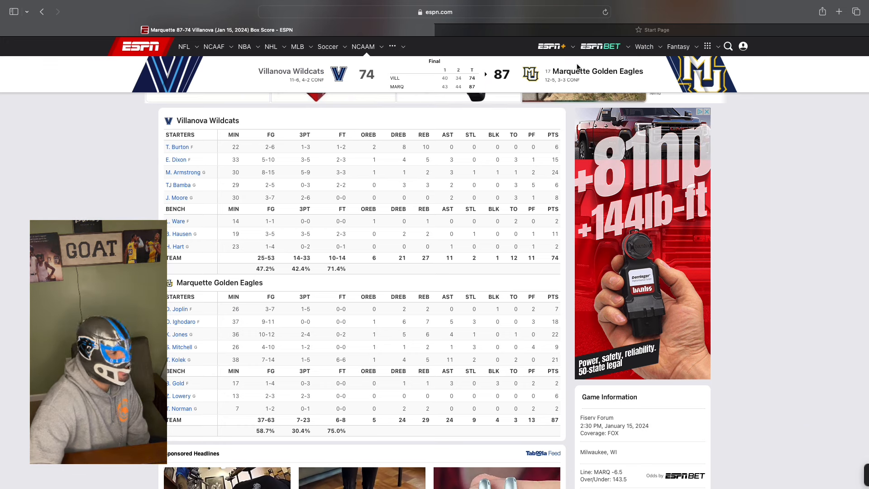
pyautogui.click(271, 47)
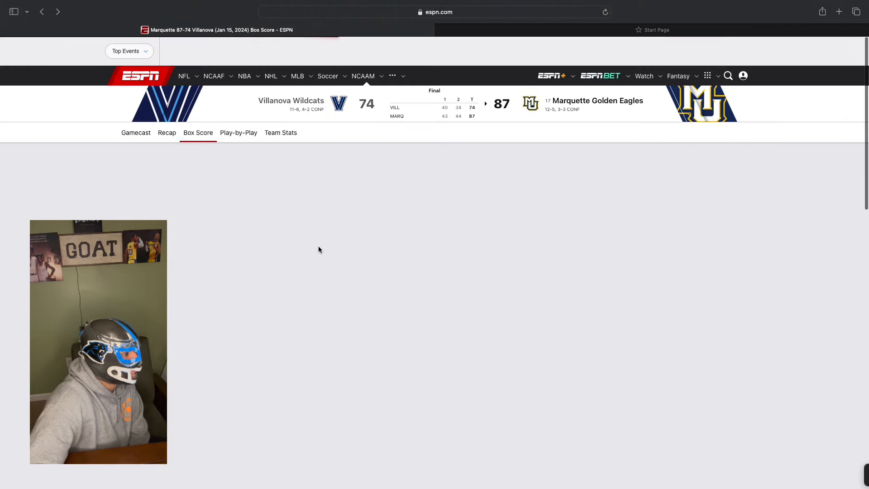
pyautogui.click(198, 132)
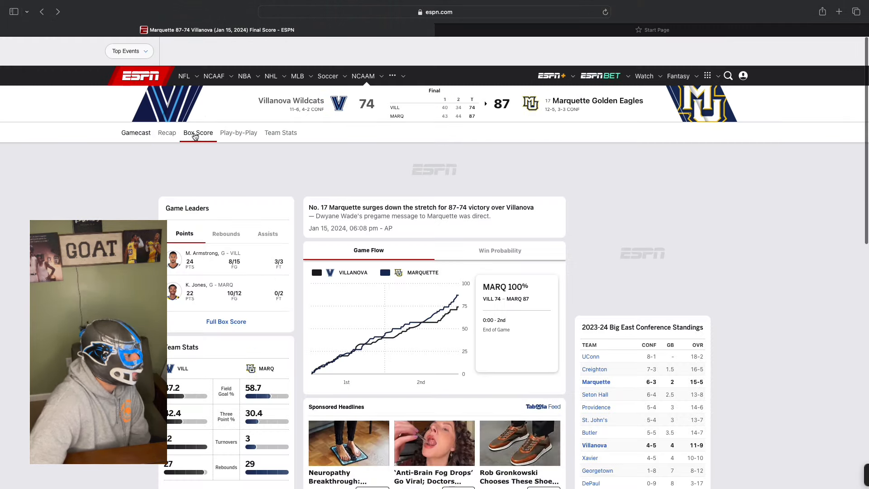
# Open the Villanova Wildcats team page (11-9, 8th in Big East) and scroll its results
pyautogui.click(136, 133)
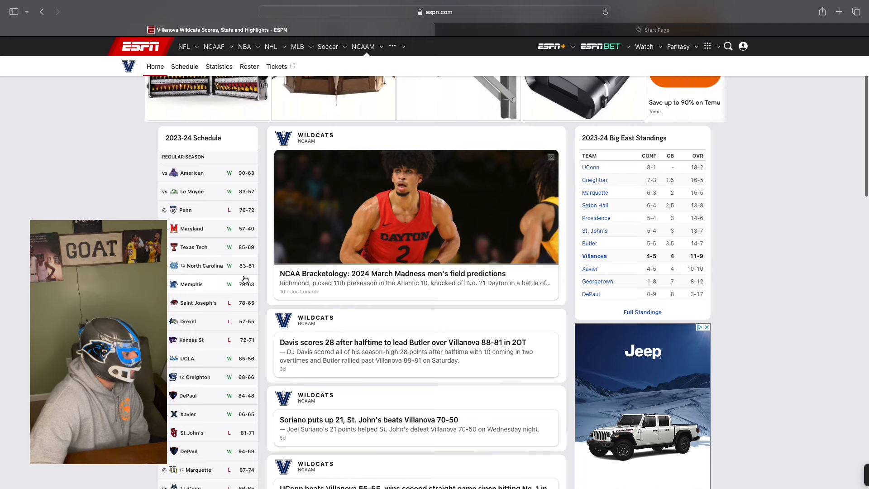
pyautogui.scroll(-3)
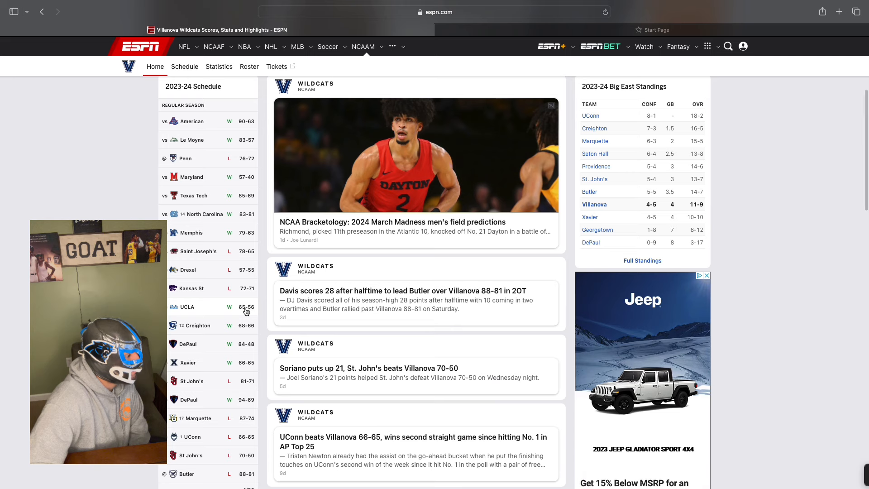
pyautogui.moveTo(202, 337)
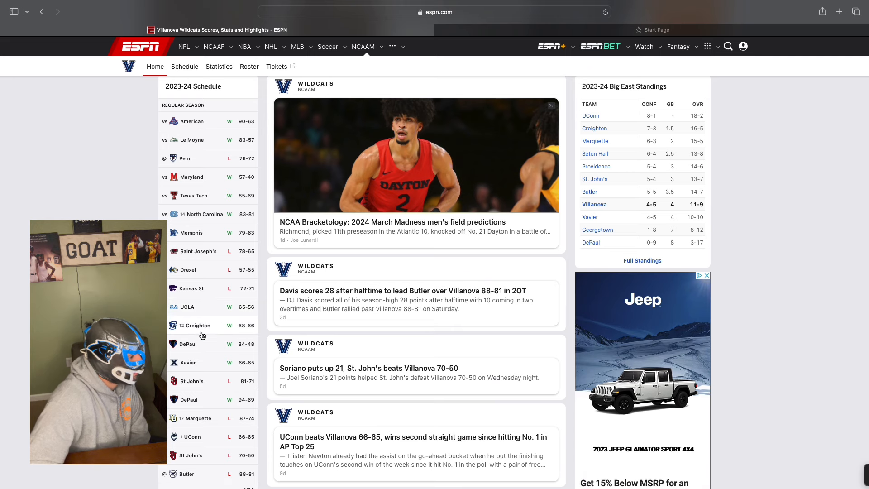
pyautogui.scroll(-3)
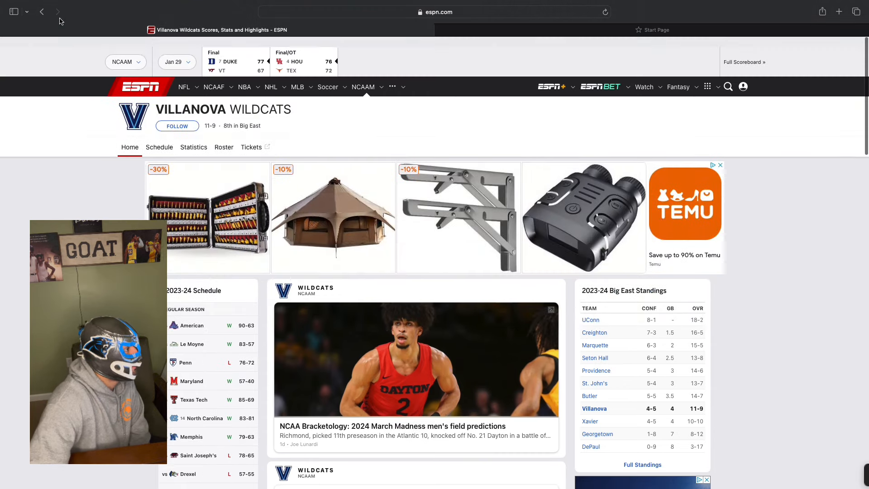
# Return to Marquette's 15-5 team page and scroll its schedule to the January 30 Villanova game
pyautogui.click(42, 12)
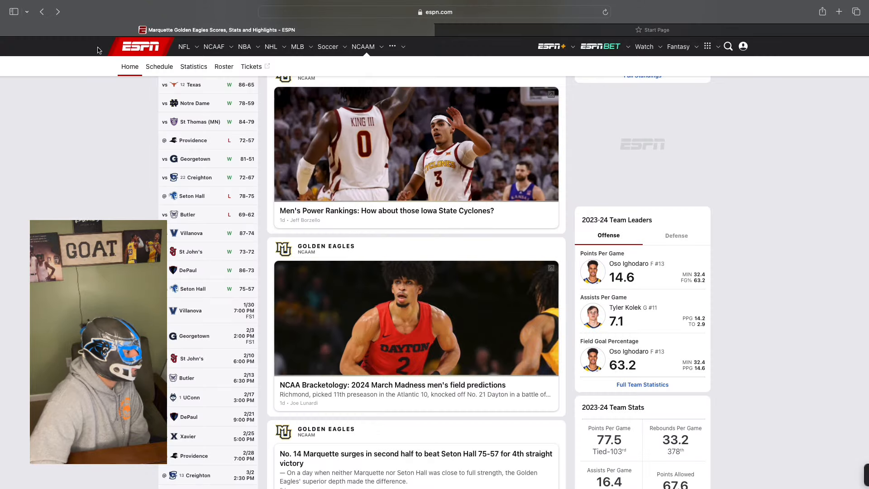
pyautogui.scroll(-3)
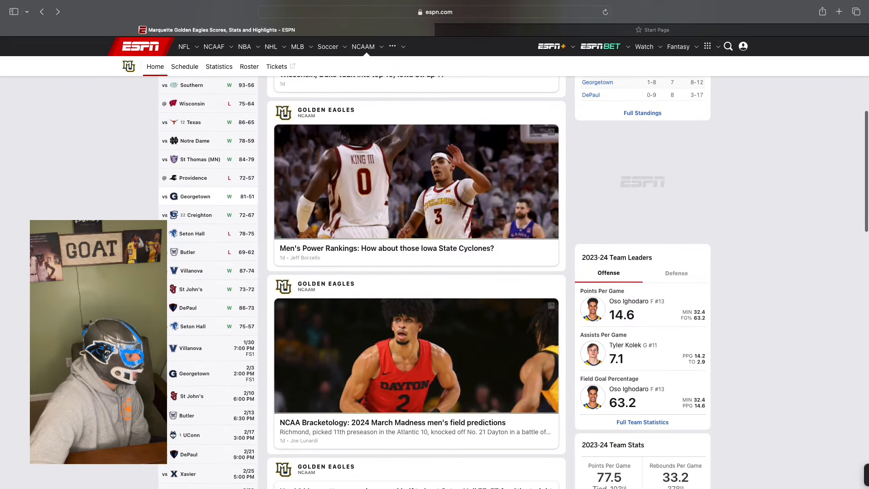
pyautogui.scroll(-3)
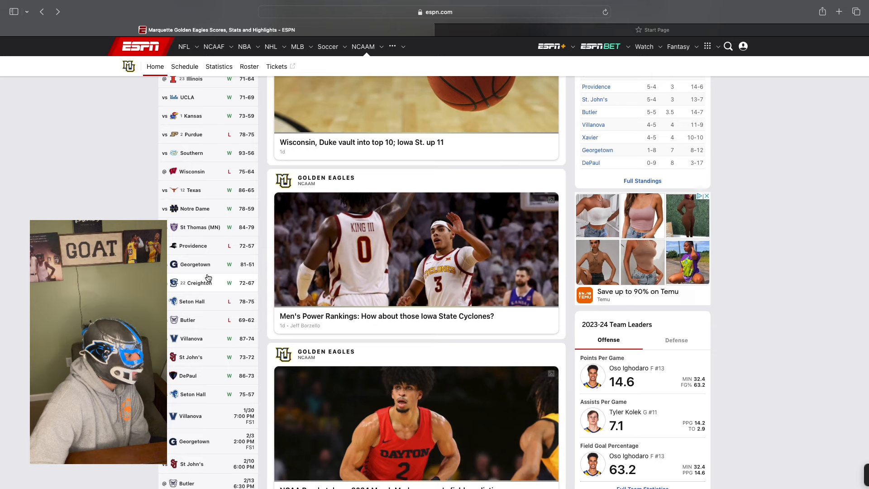
pyautogui.scroll(-3)
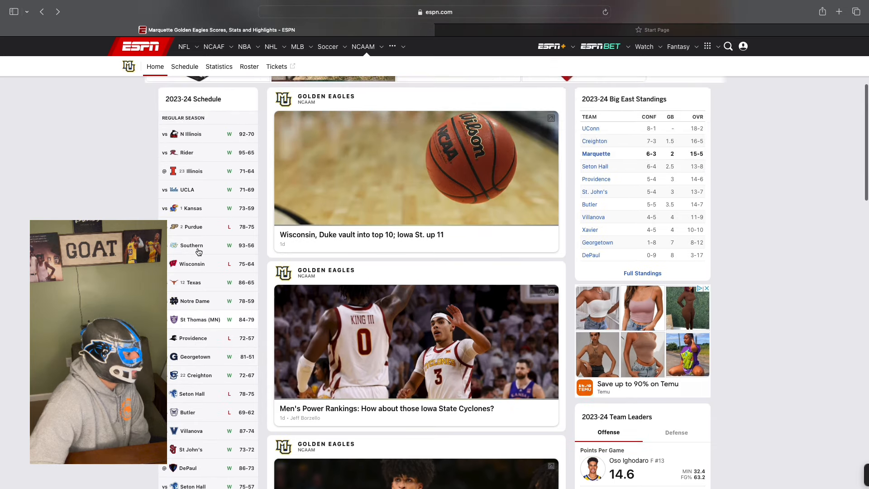
pyautogui.scroll(-3)
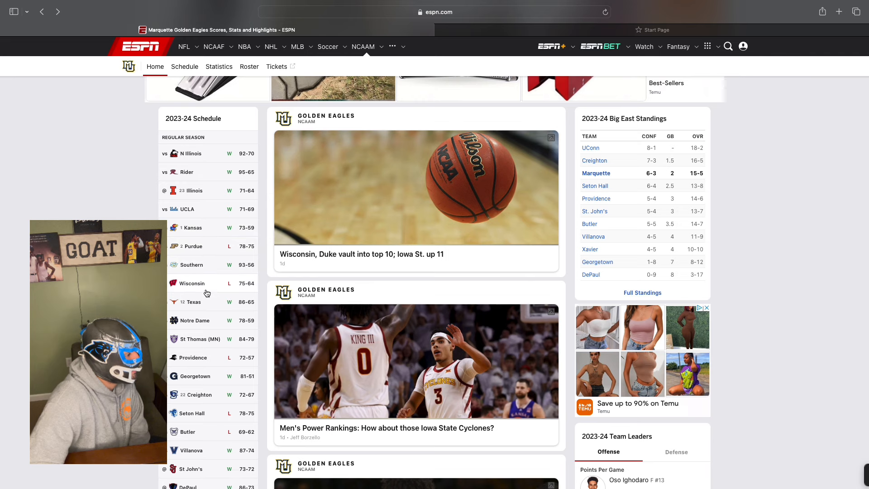
pyautogui.moveTo(233, 303)
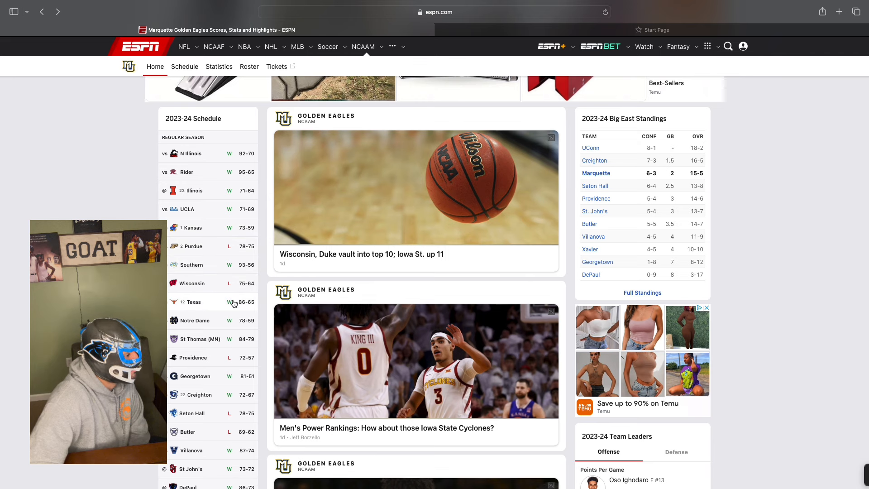
pyautogui.scroll(-3)
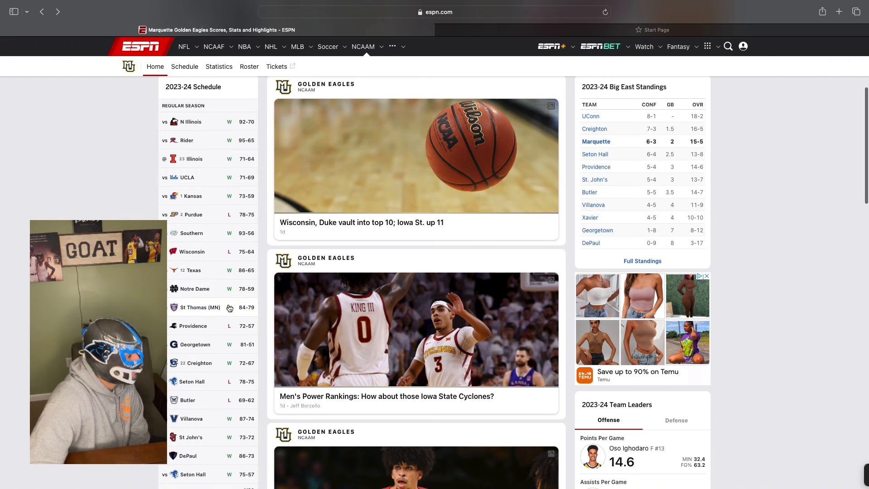
pyautogui.scroll(-3)
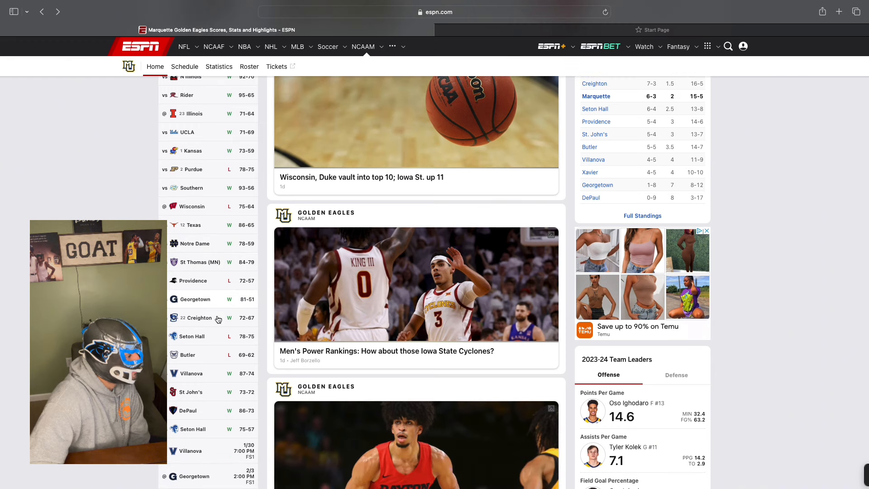
pyautogui.moveTo(254, 340)
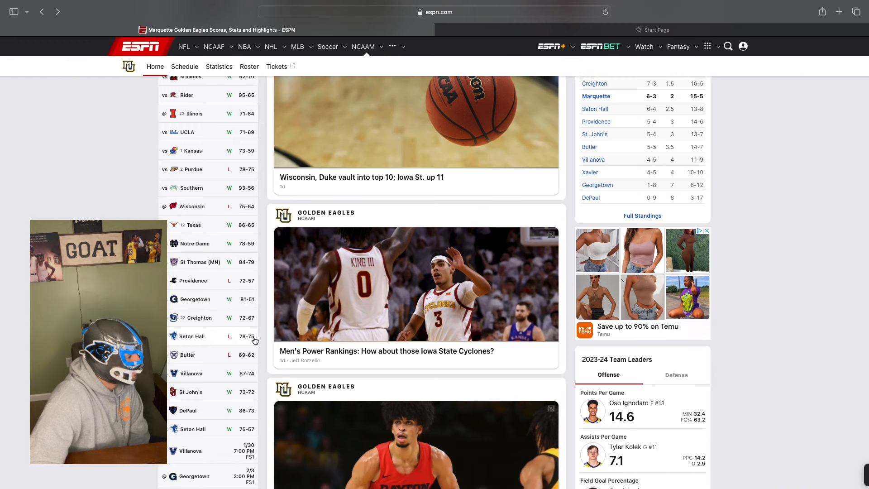
pyautogui.moveTo(241, 396)
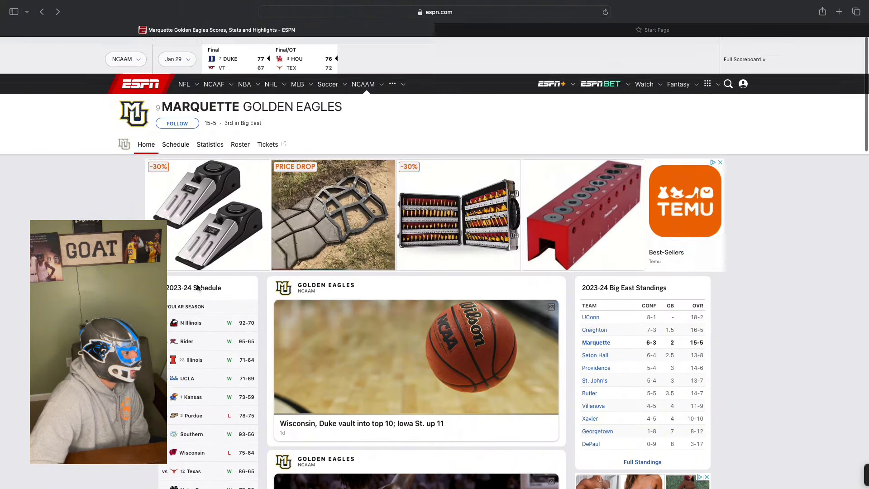
pyautogui.scroll(-3)
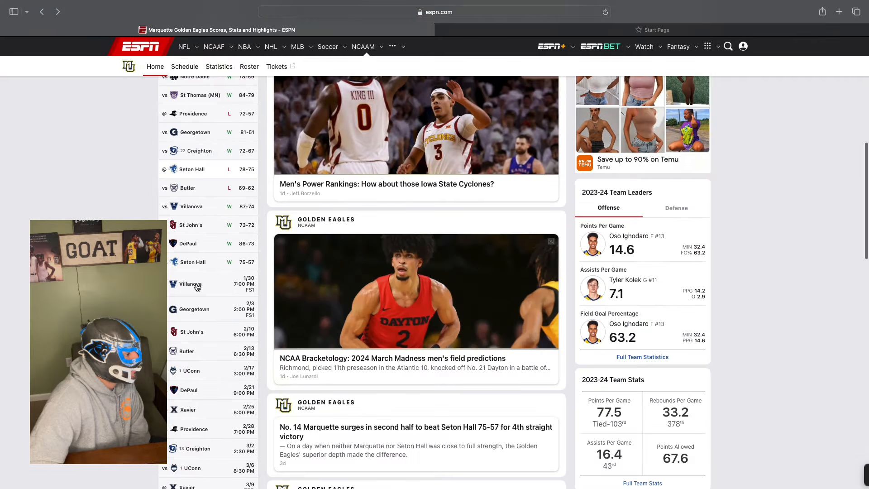